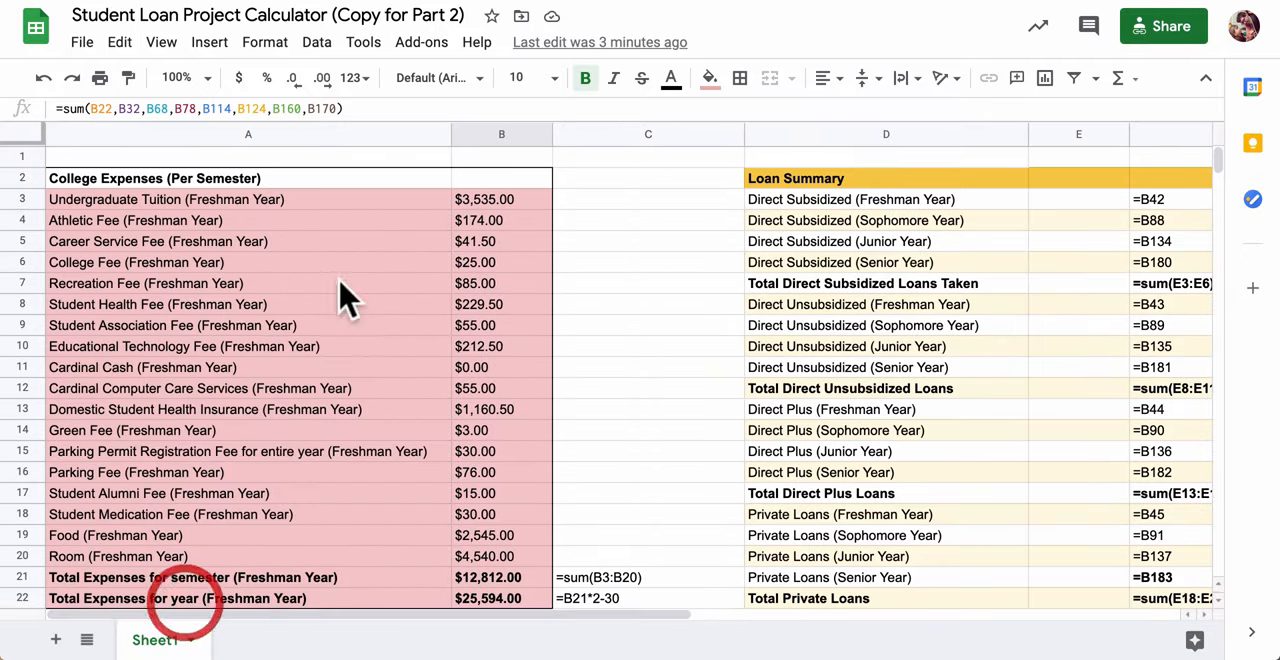
mouse_move(744, 376)
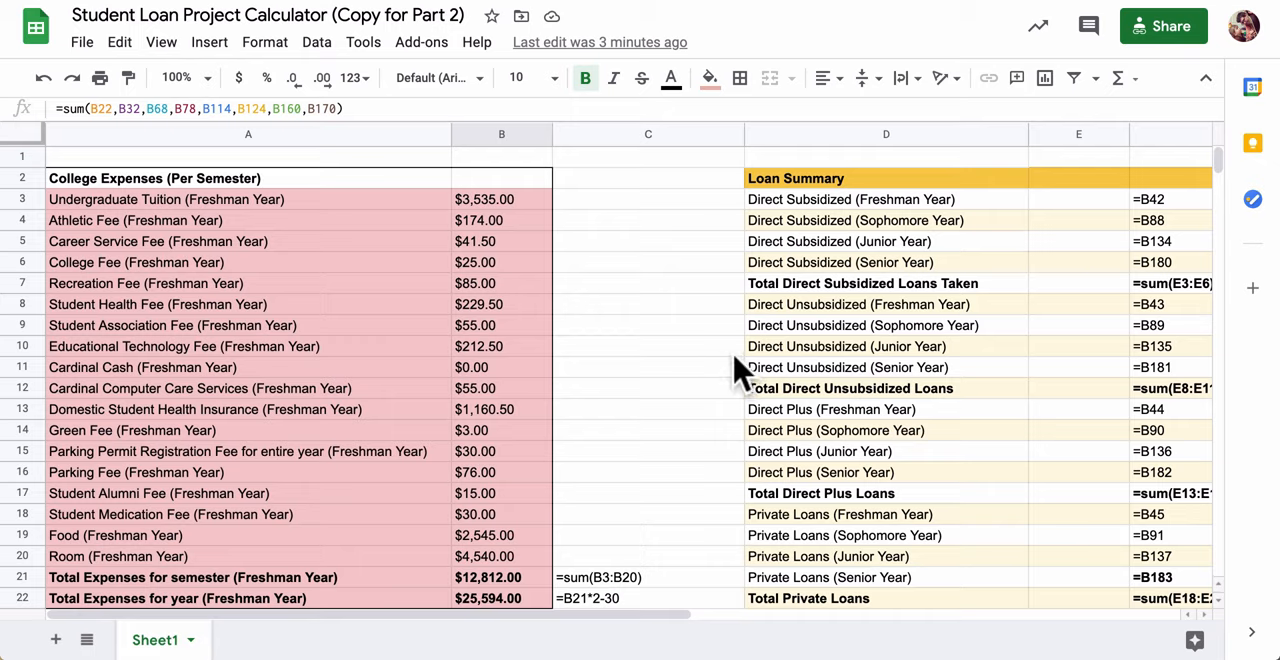
mouse_move(236, 444)
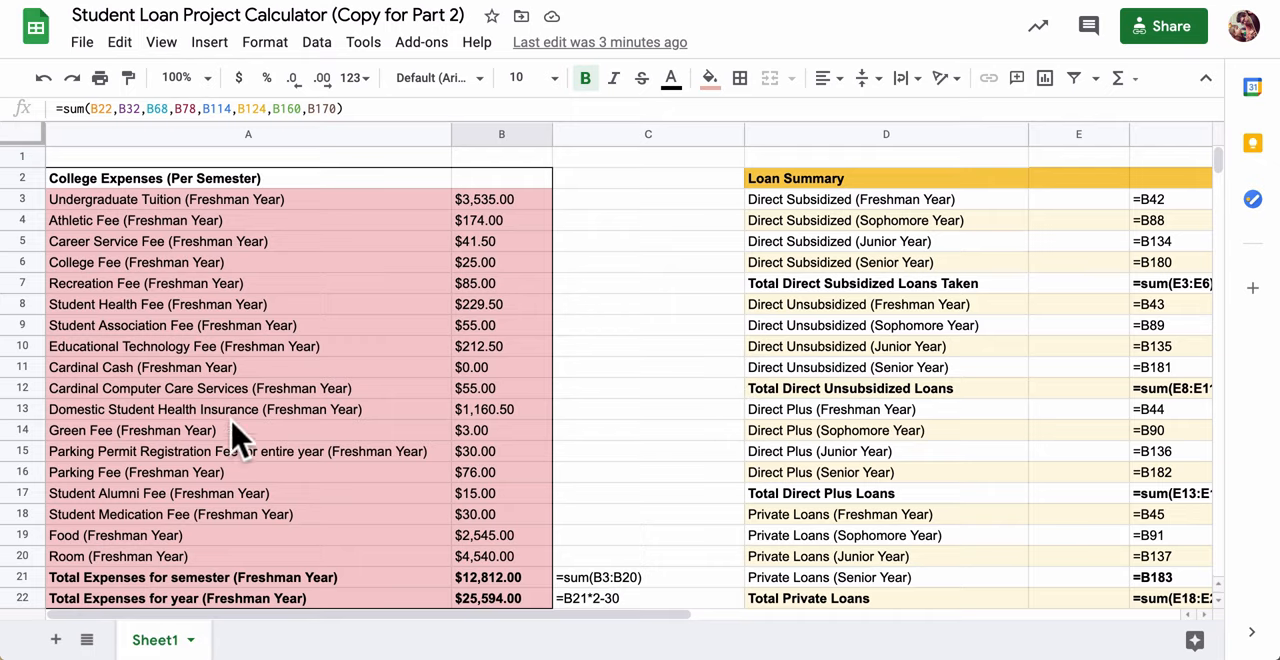
mouse_move(416, 460)
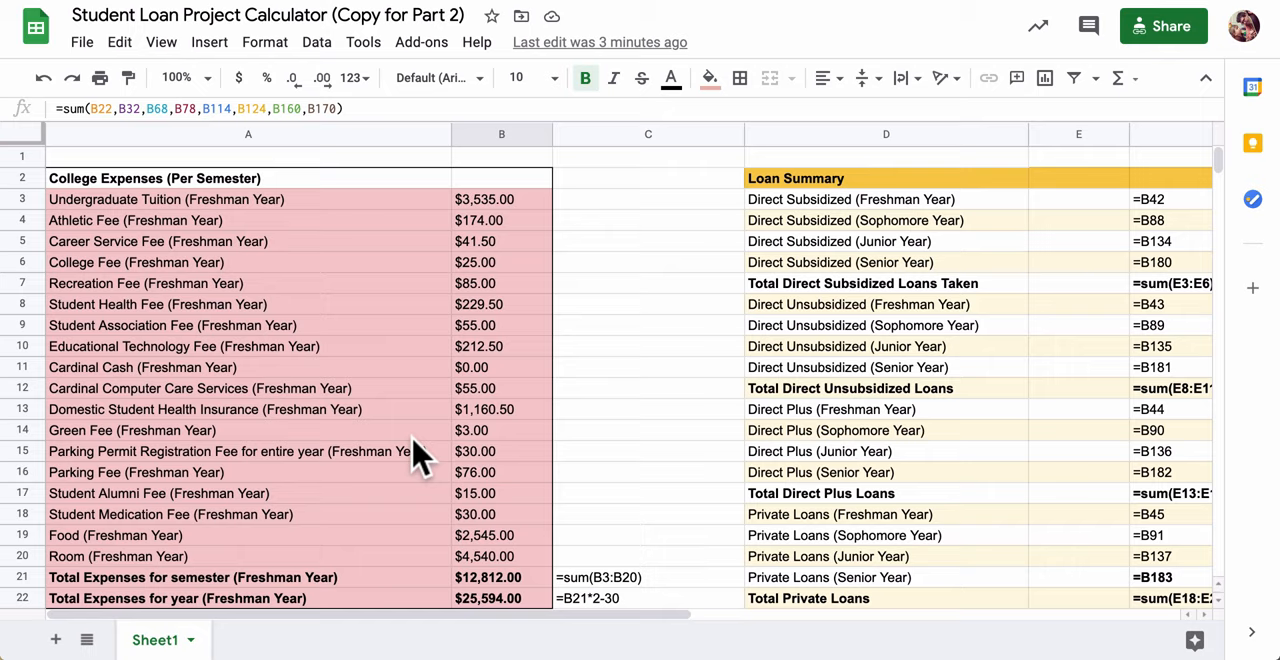
mouse_move(430, 456)
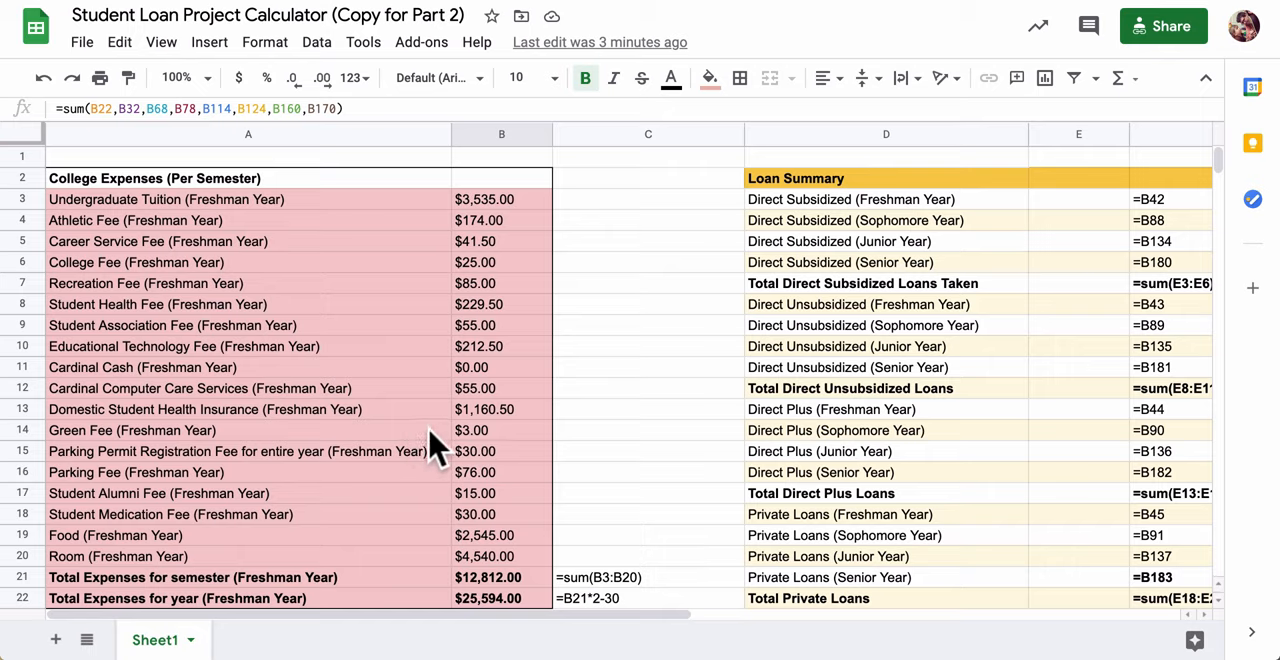
mouse_move(904, 400)
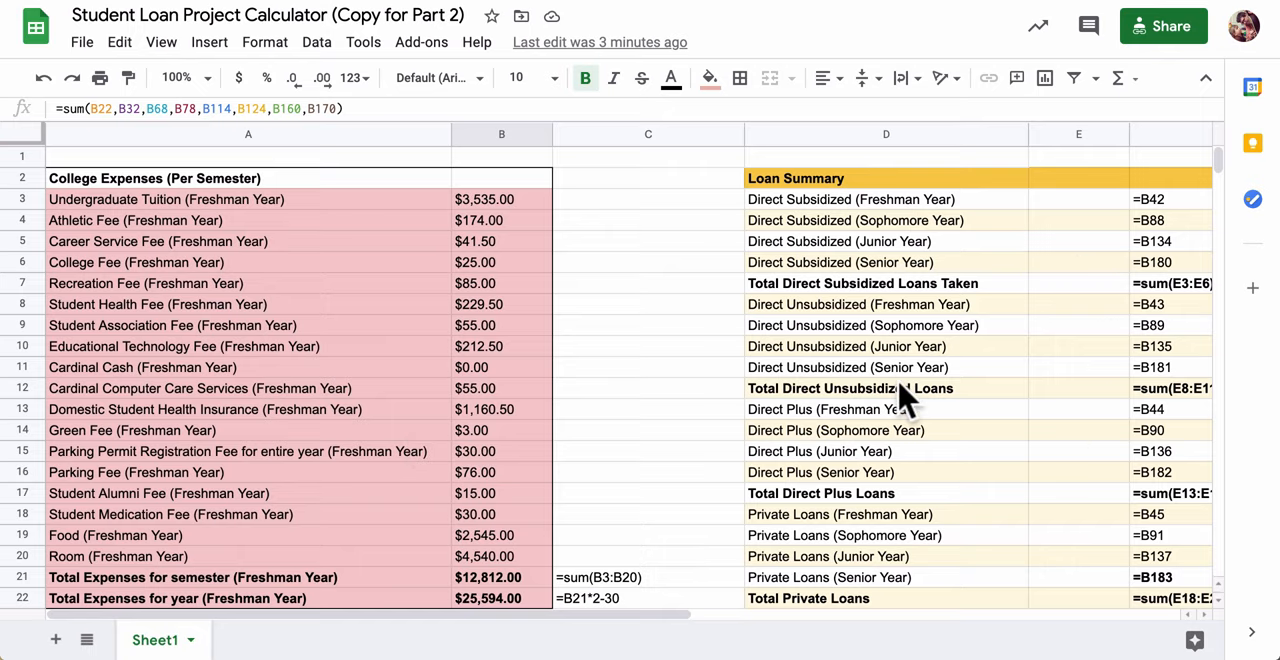
mouse_move(390, 304)
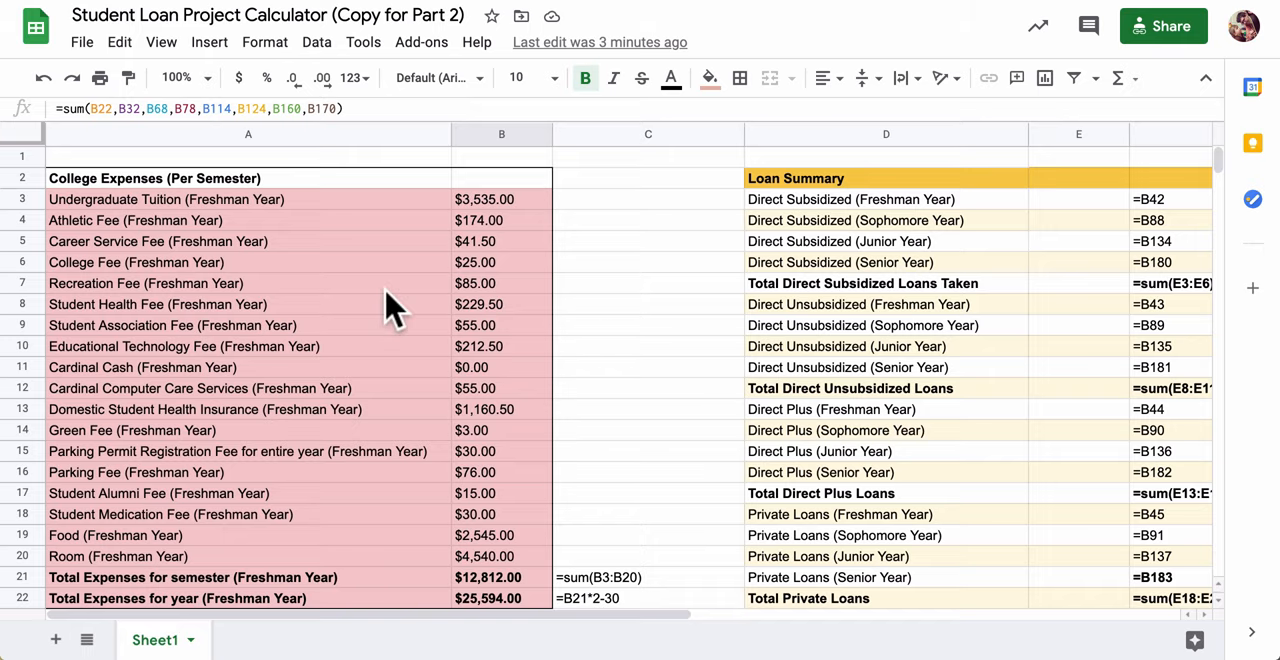
Scroll down to the totals: four-year cost $130,456 and total loans $81,729.60
scroll("down", 3)
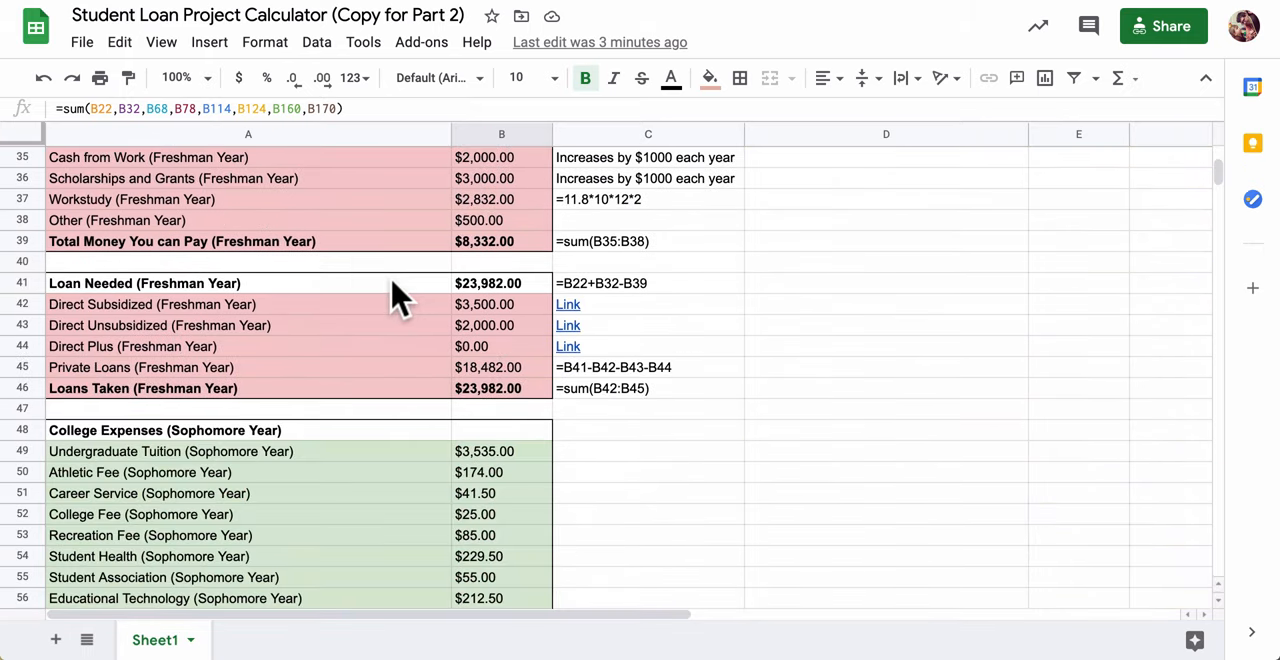
scroll("down", 3)
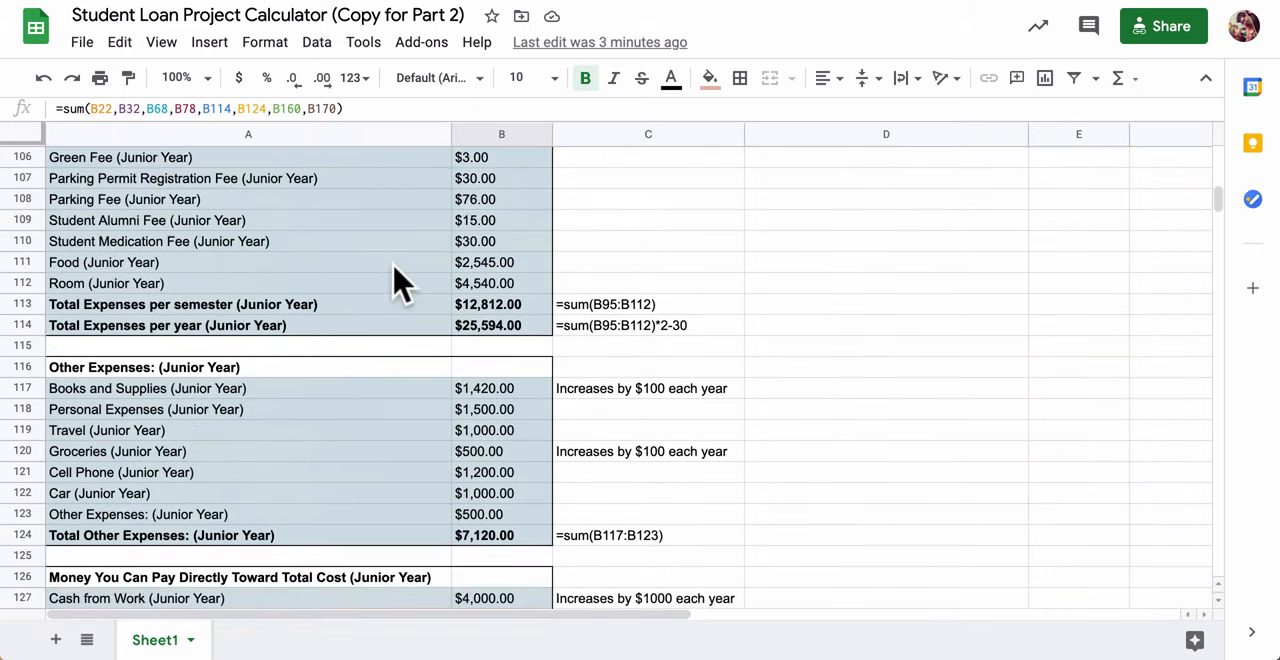
scroll("down", 3)
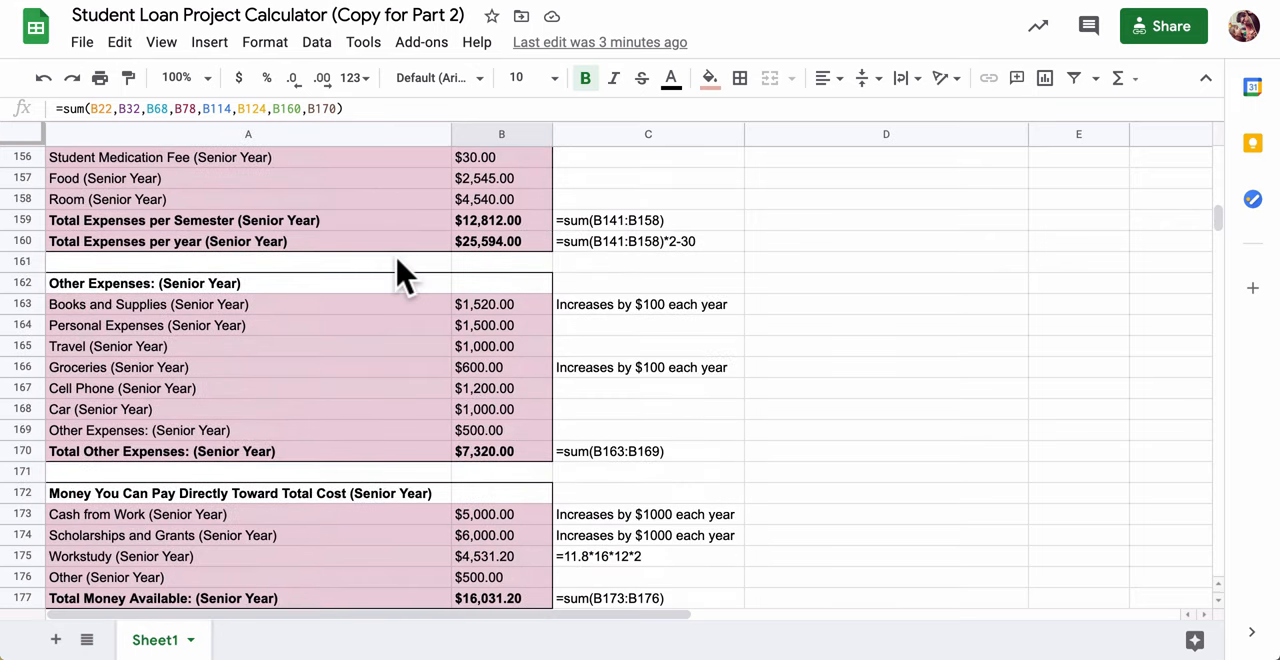
scroll("down", 3)
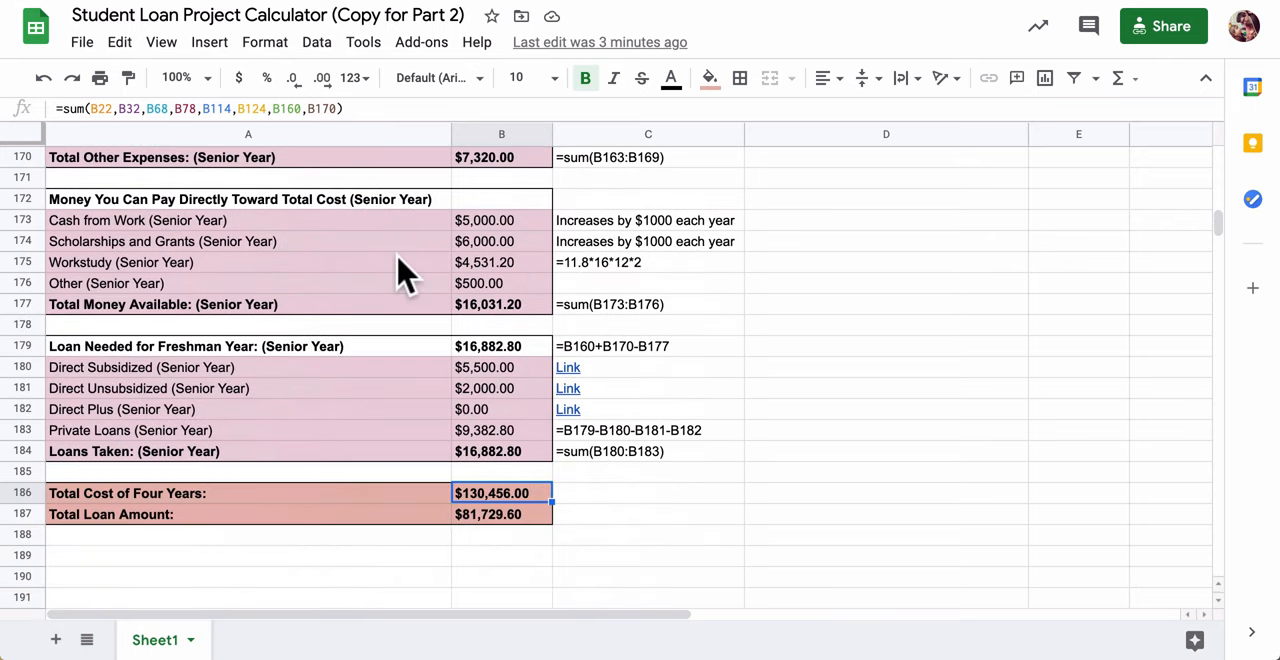
mouse_move(390, 452)
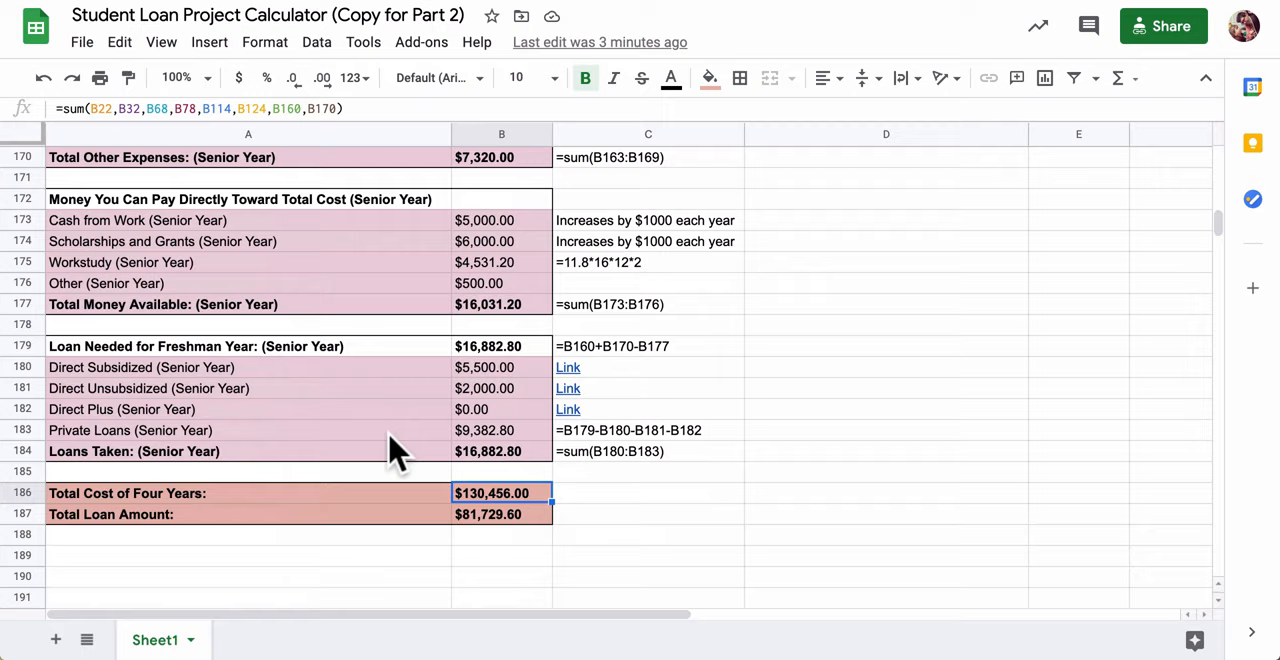
mouse_move(510, 516)
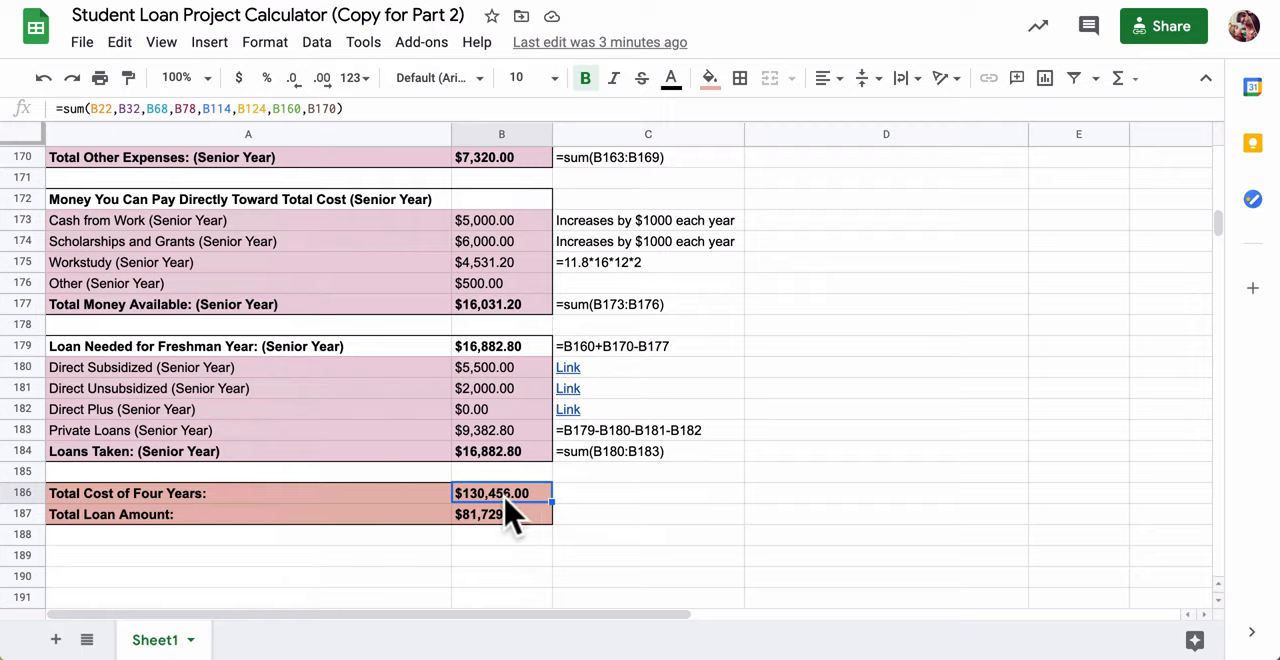
mouse_move(544, 510)
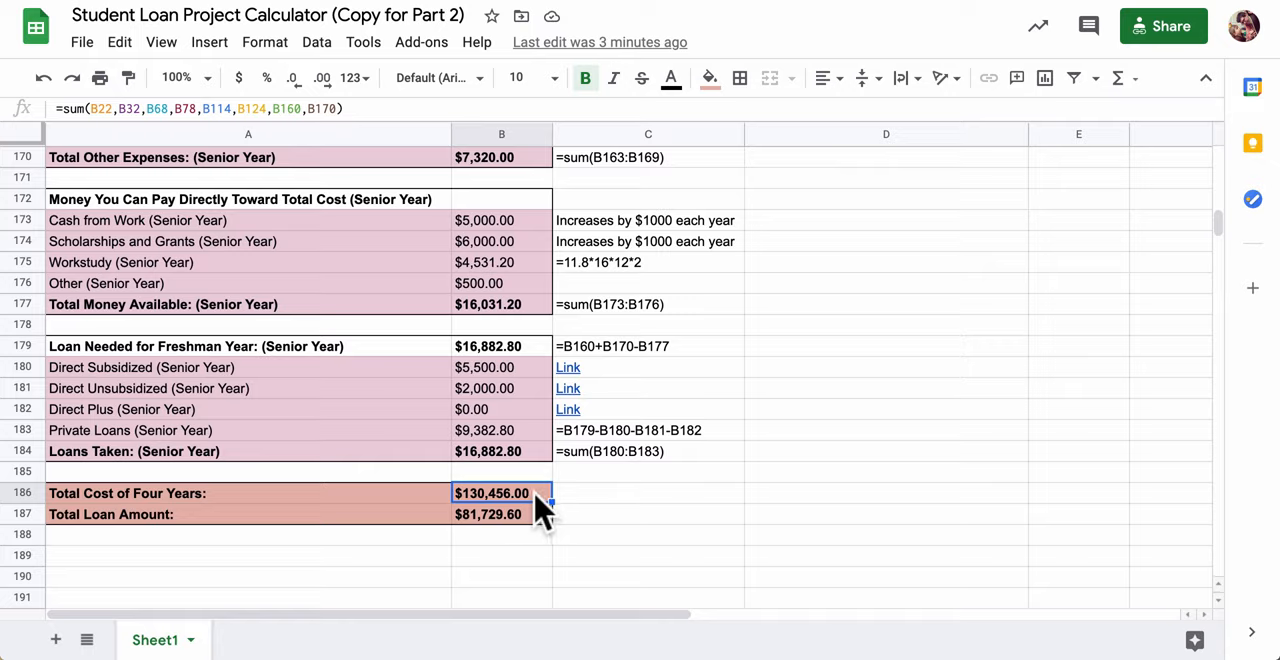
Inspect the SUM formulas behind the total loan amount and four-year cost cells
left_click(500, 514)
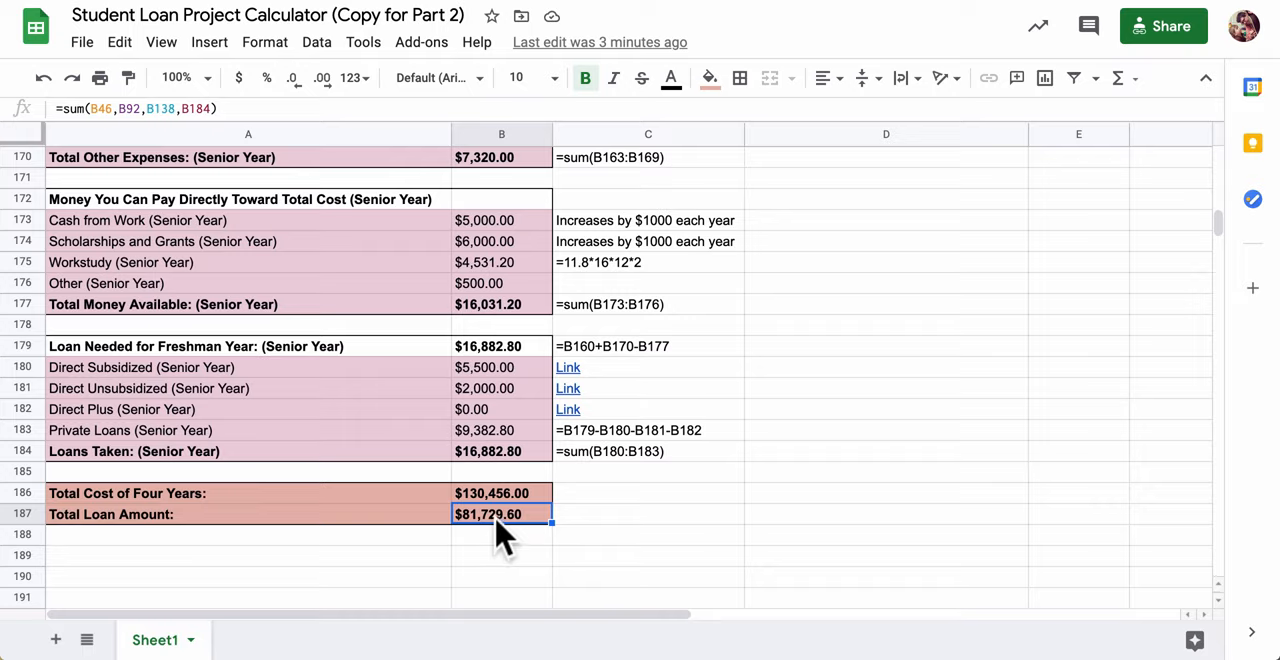
mouse_move(480, 520)
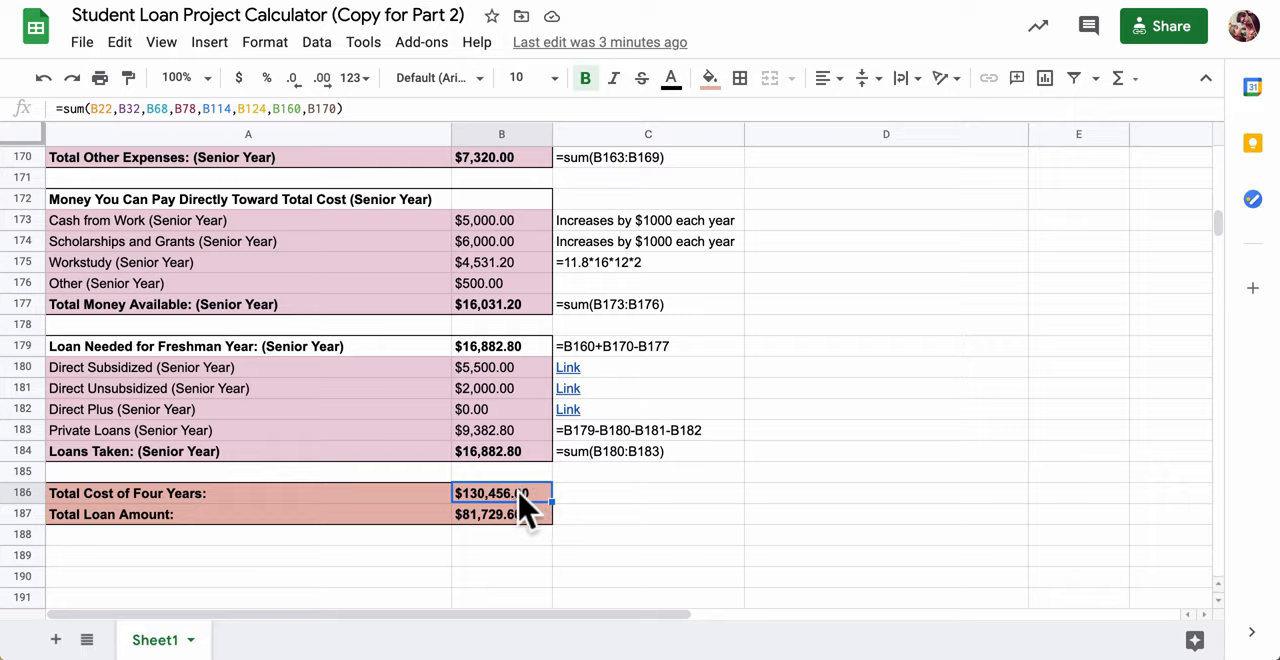
left_click(500, 512)
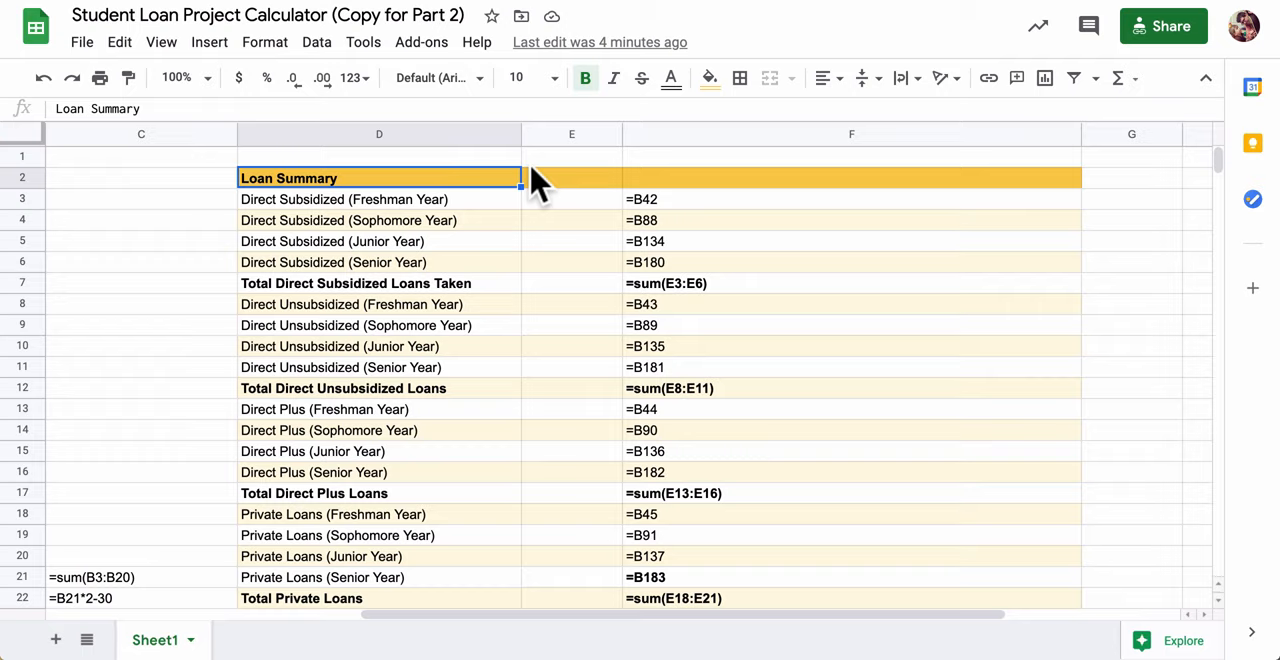
Select the Loan Summary range D2:F22 from its heading through Total Private Loans
left_click(572, 176)
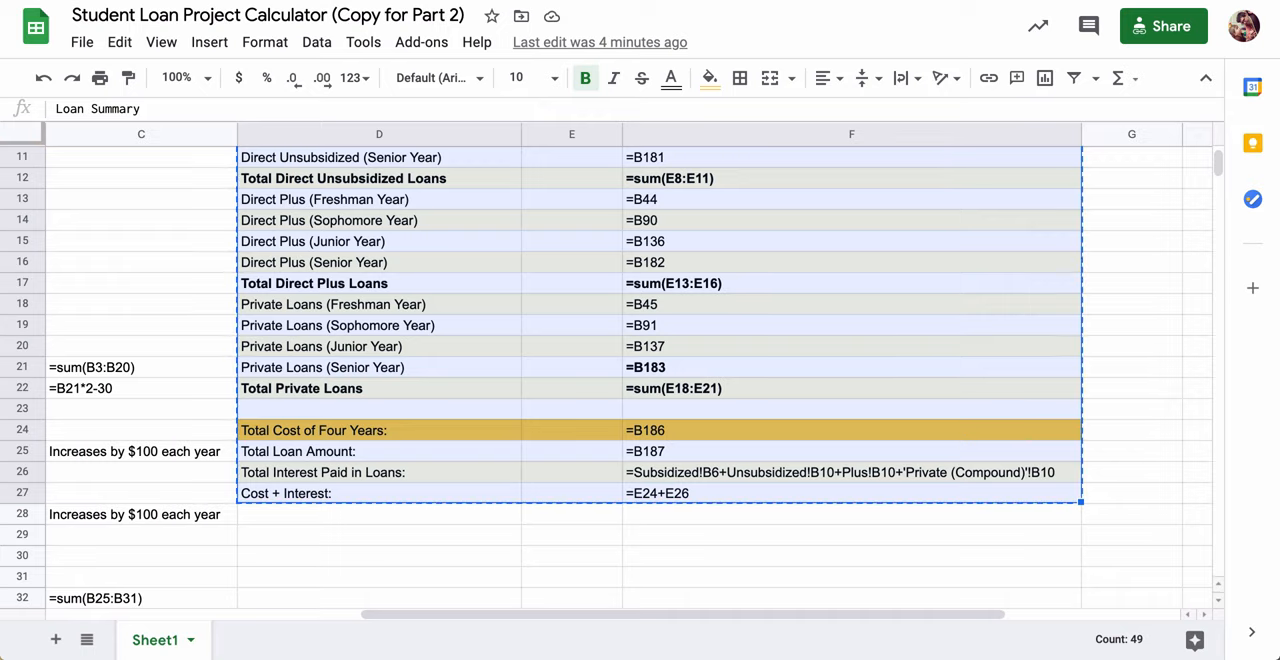
mouse_move(190, 284)
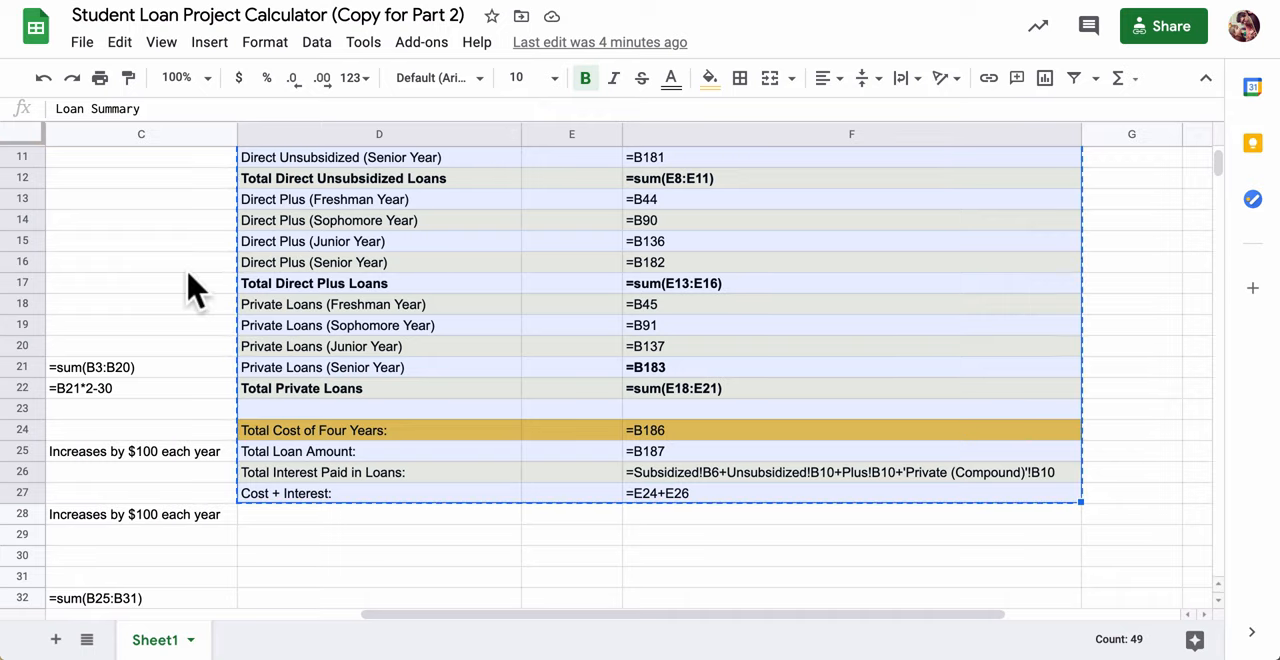
scroll("up", 3)
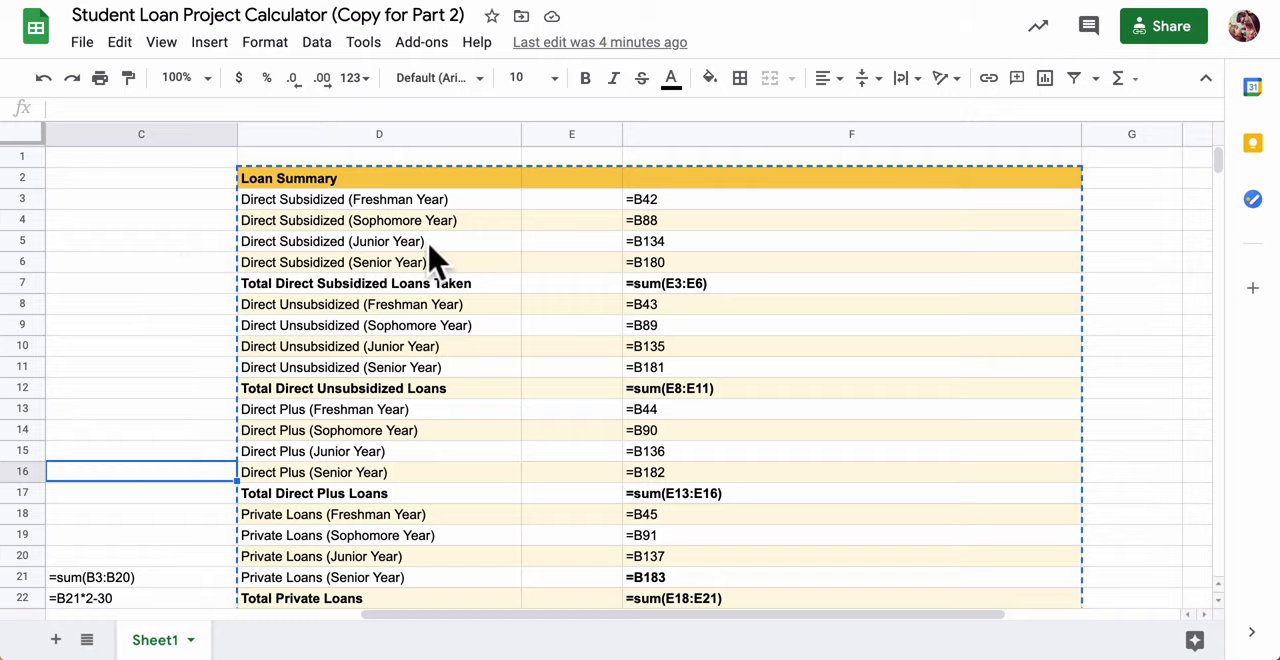
mouse_move(778, 224)
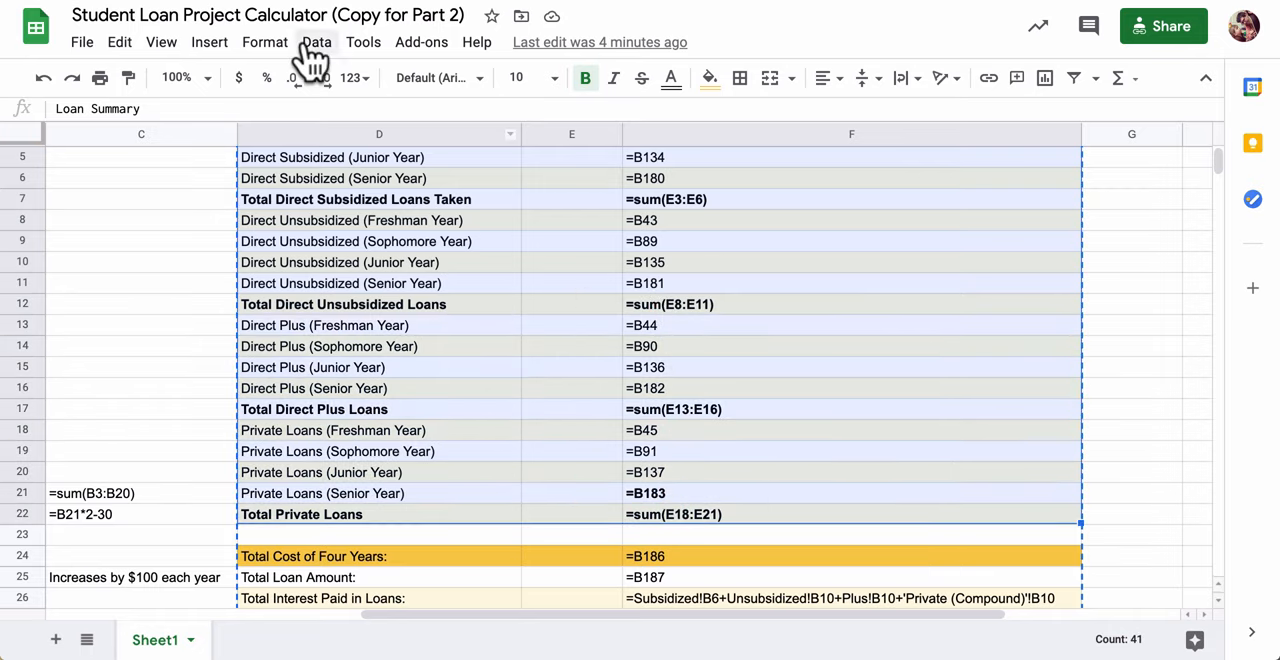
mouse_move(264, 42)
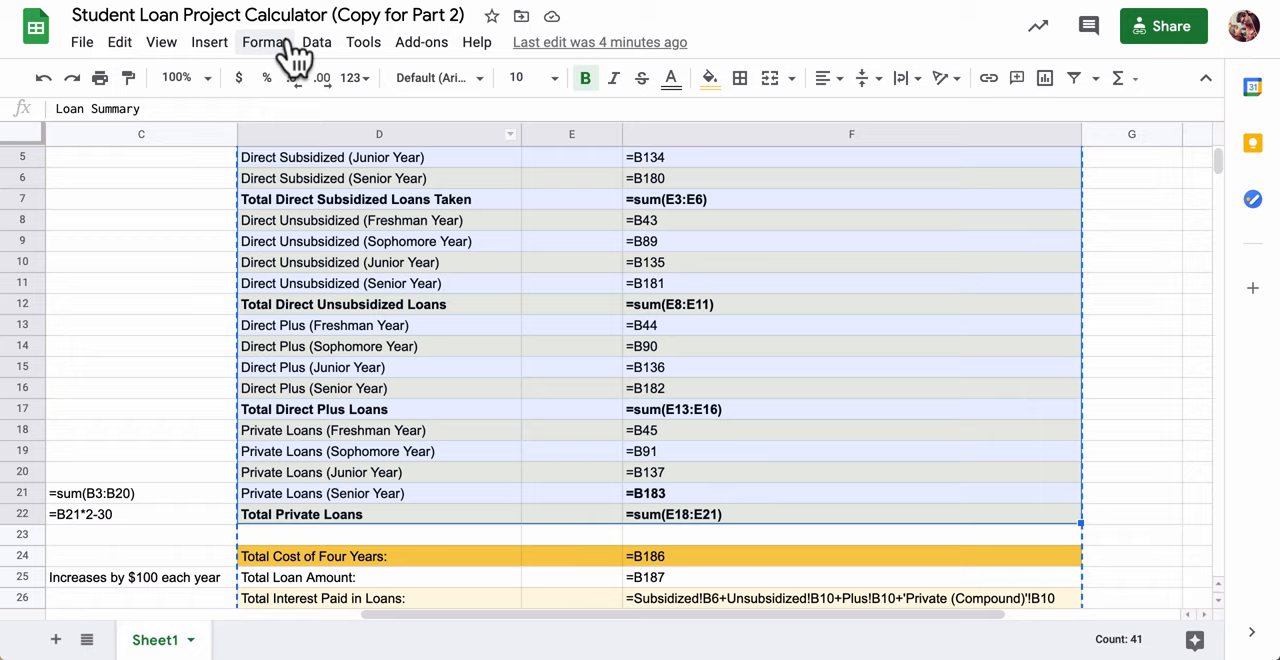
Apply a teal alternating-colours style with header to the Loan Summary range D2:F22
left_click(264, 42)
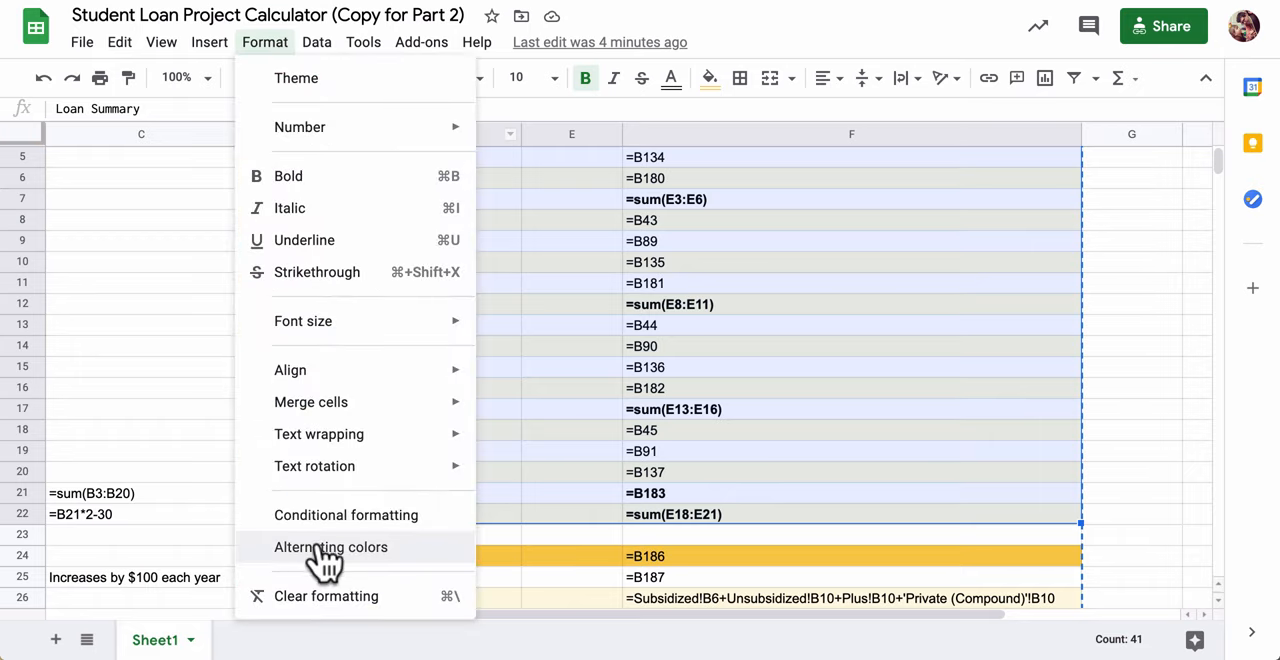
left_click(332, 548)
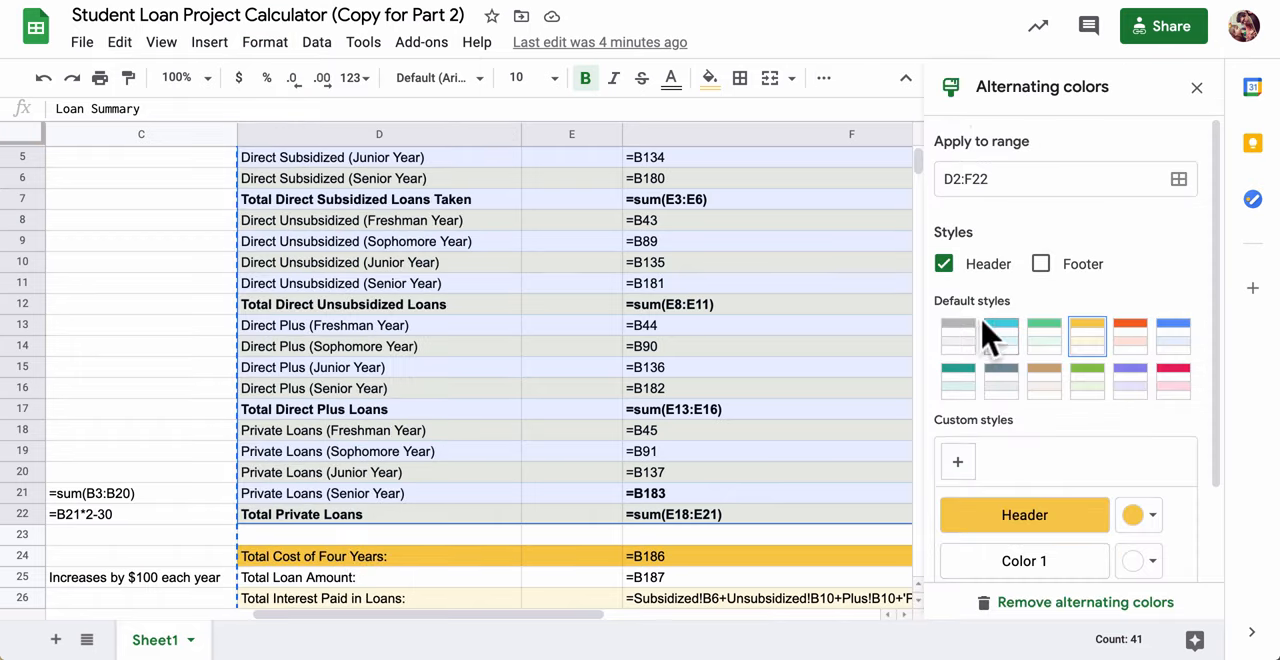
left_click(1000, 336)
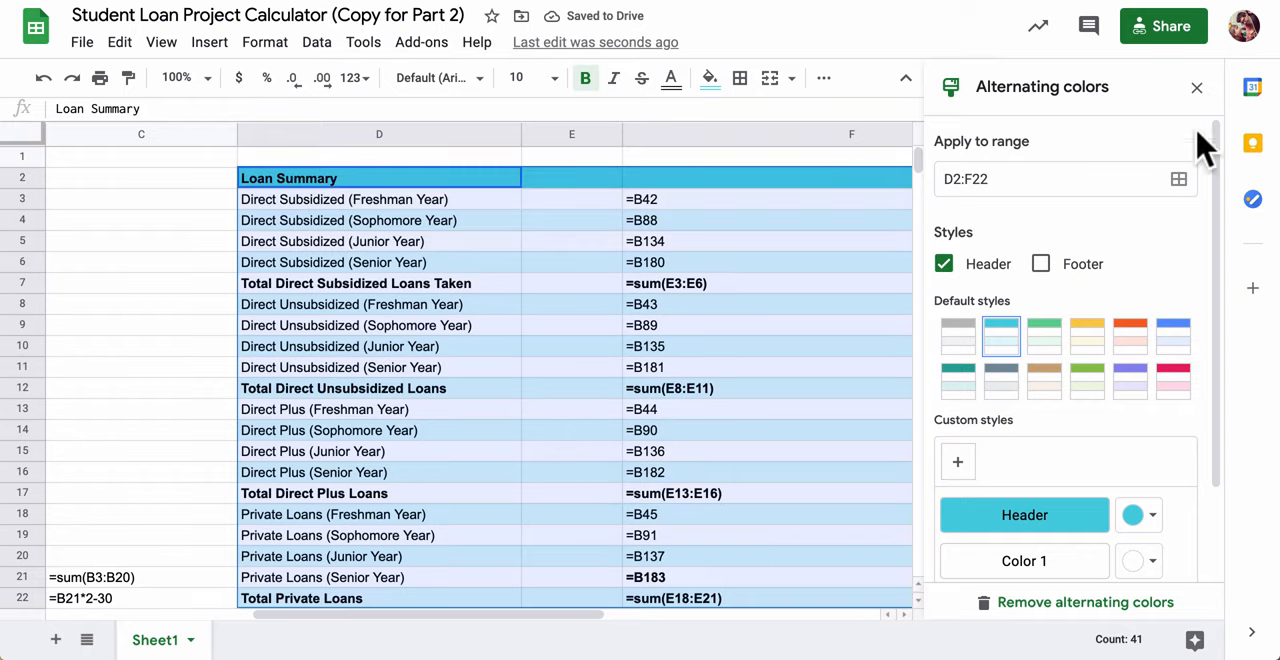
left_click(378, 200)
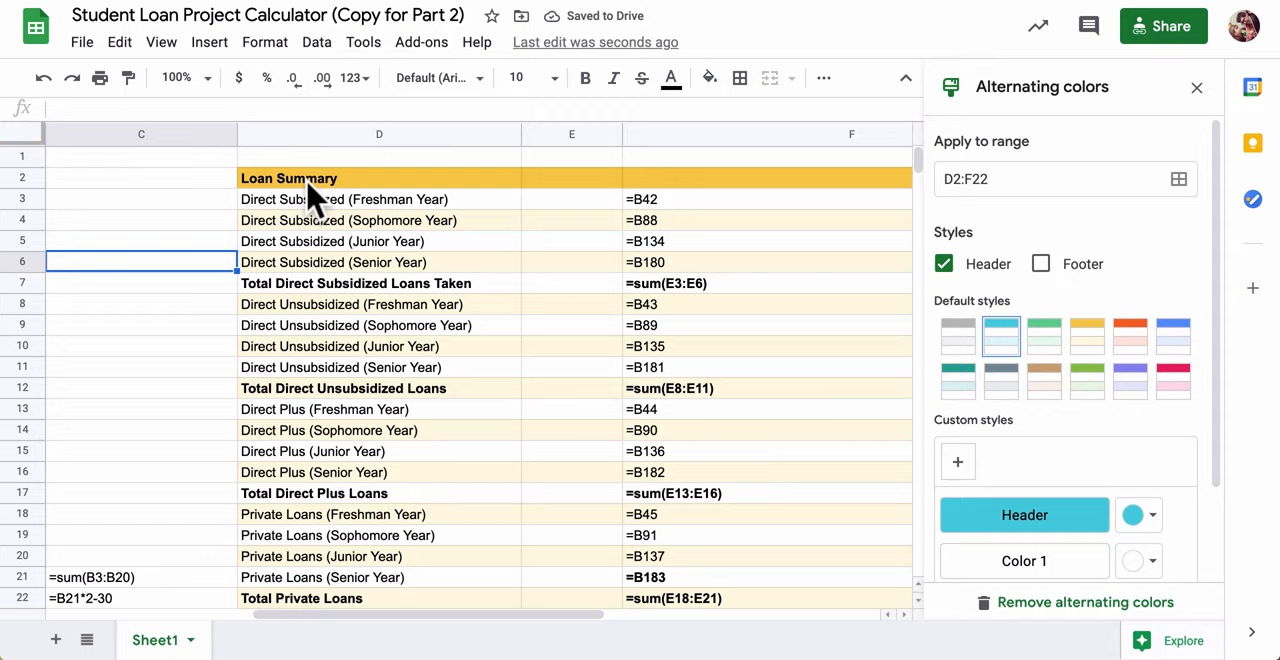
mouse_move(512, 360)
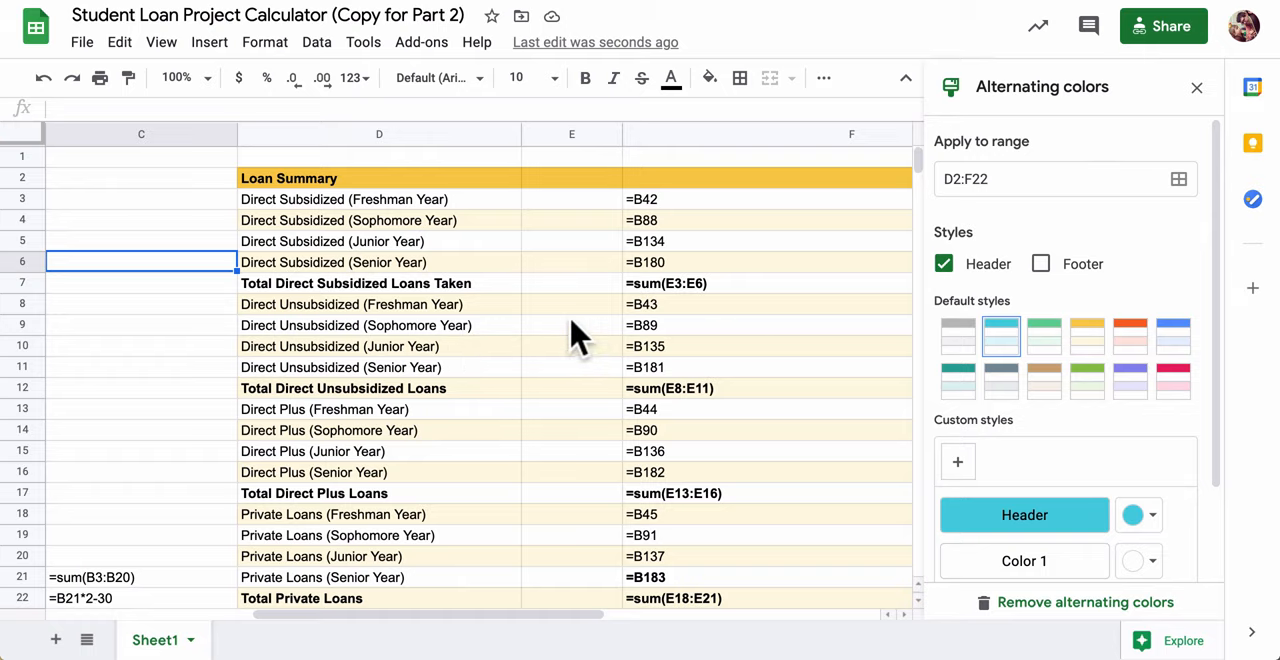
mouse_move(656, 200)
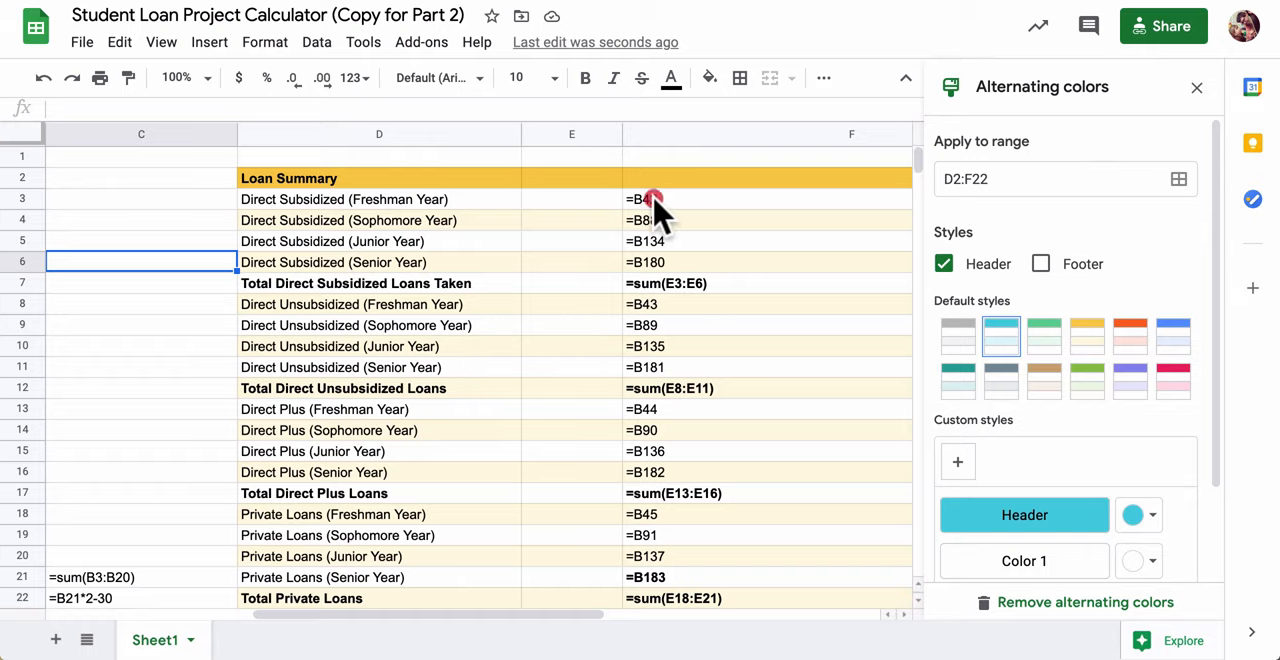
Paste the Loan Summary formula text into E3:E22 beside the column F originals
scroll("down", 3)
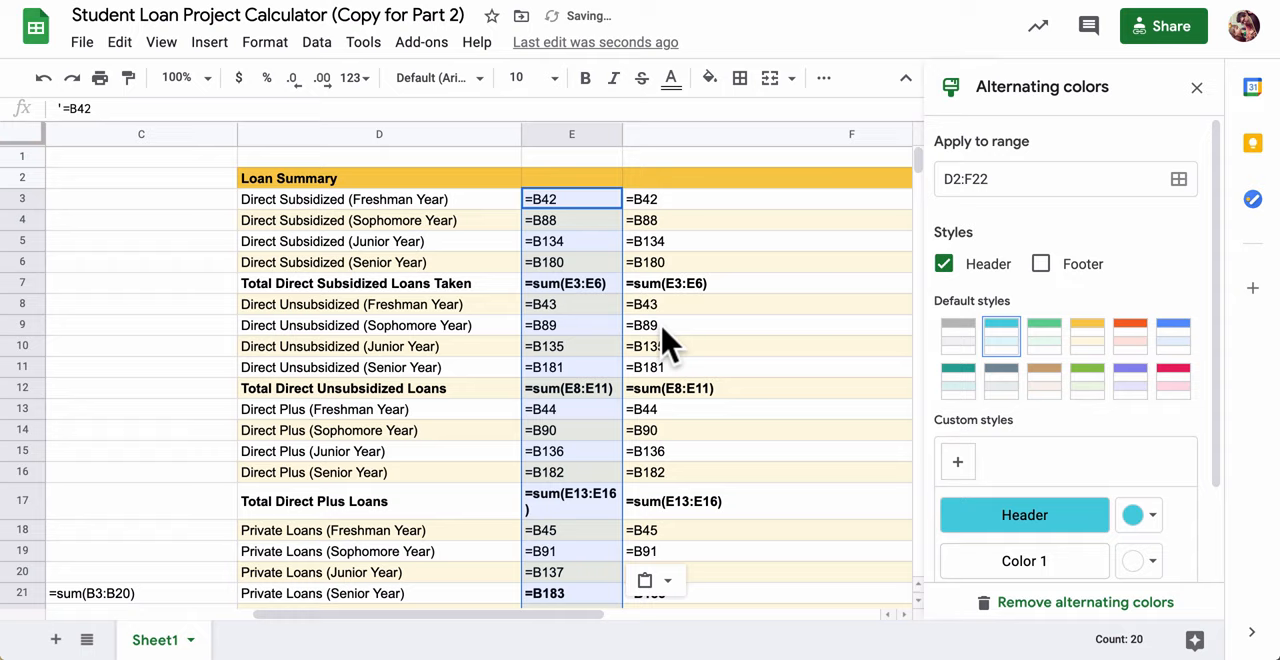
left_click(572, 240)
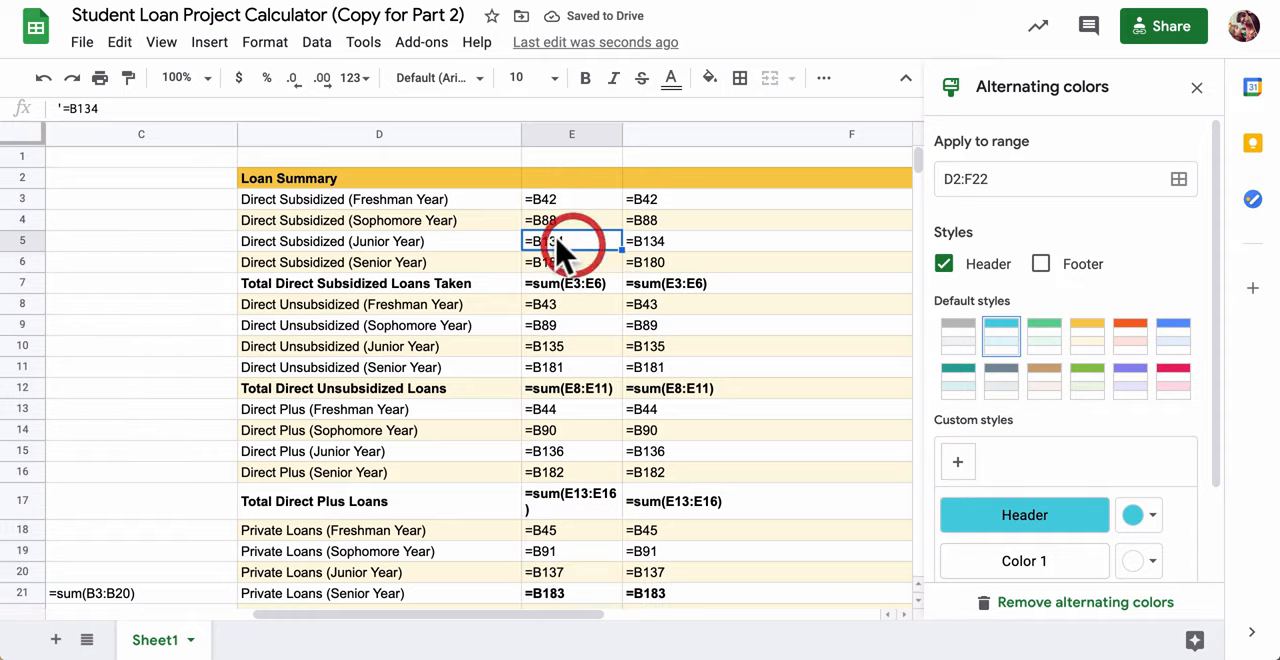
left_click(378, 200)
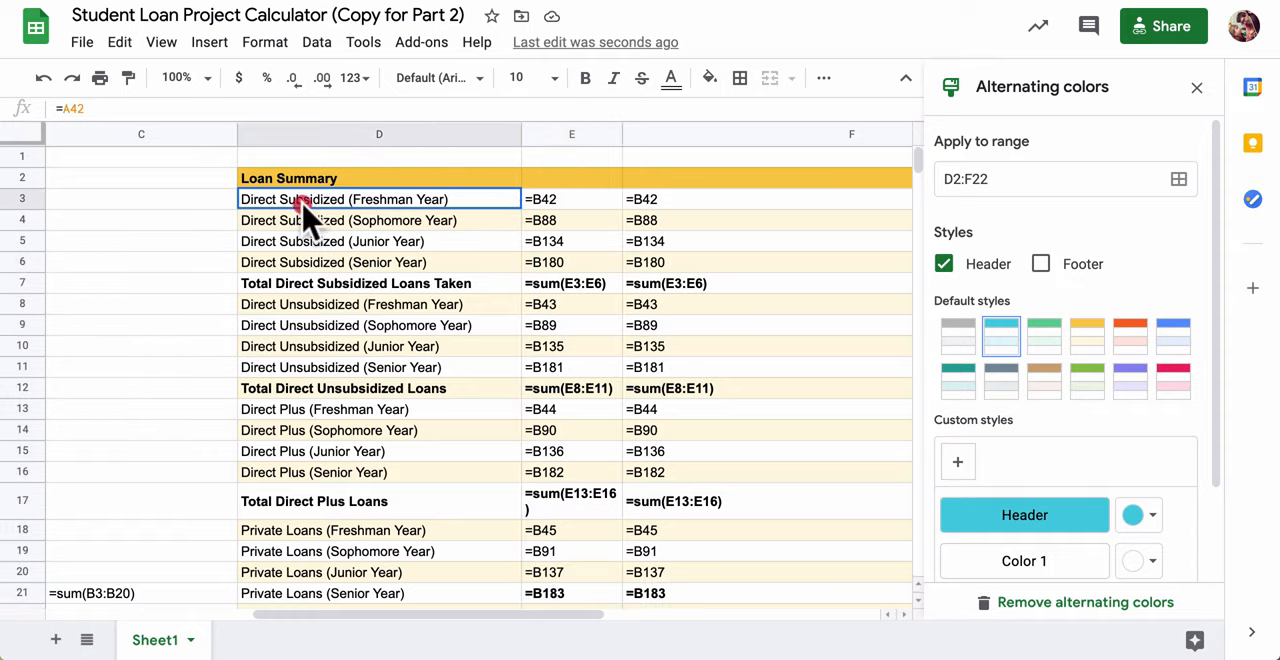
left_click(572, 200)
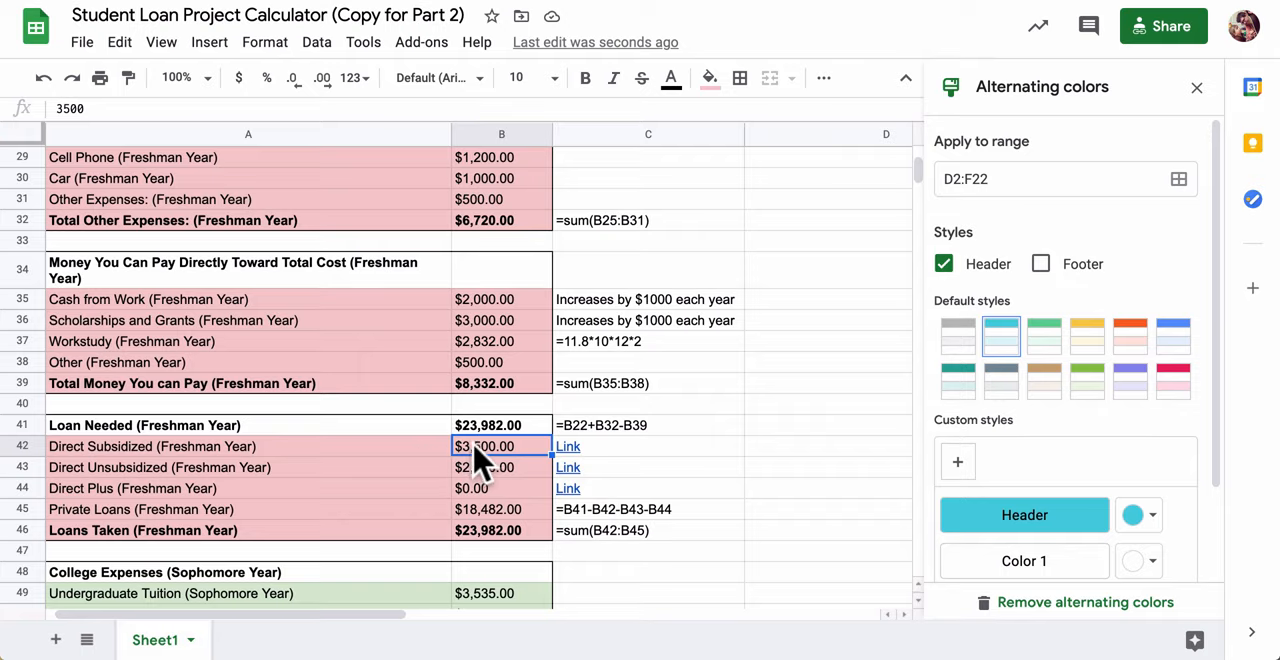
type("4500")
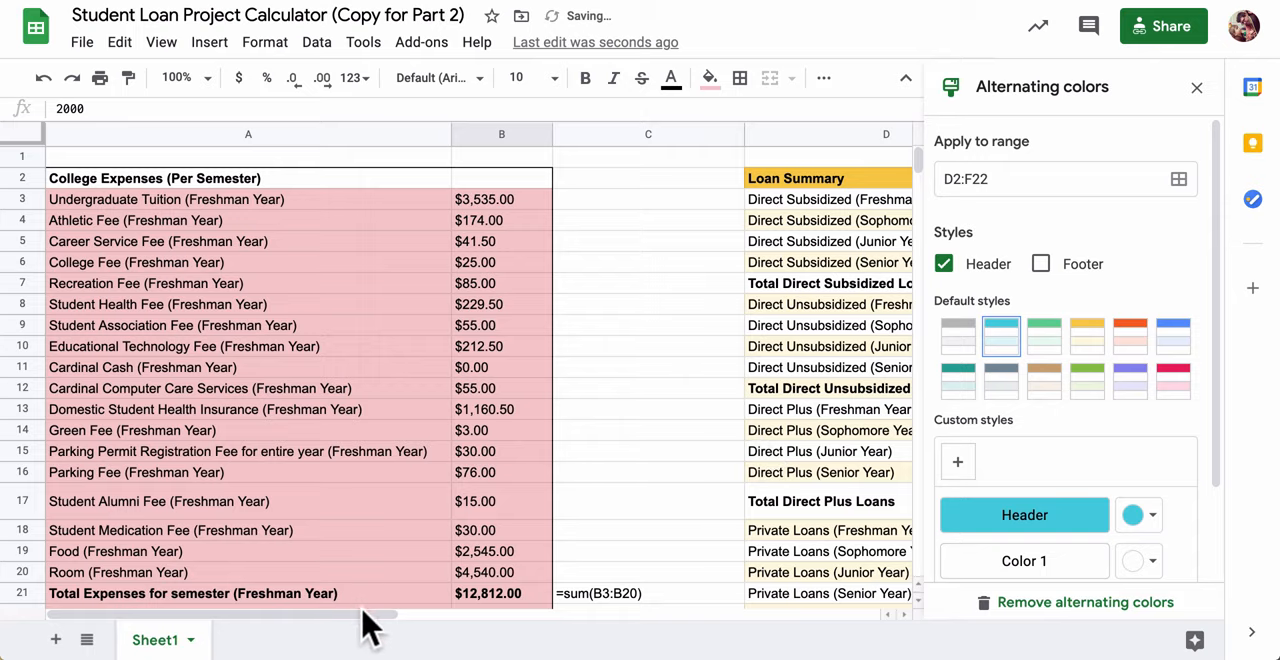
scroll("right", 3)
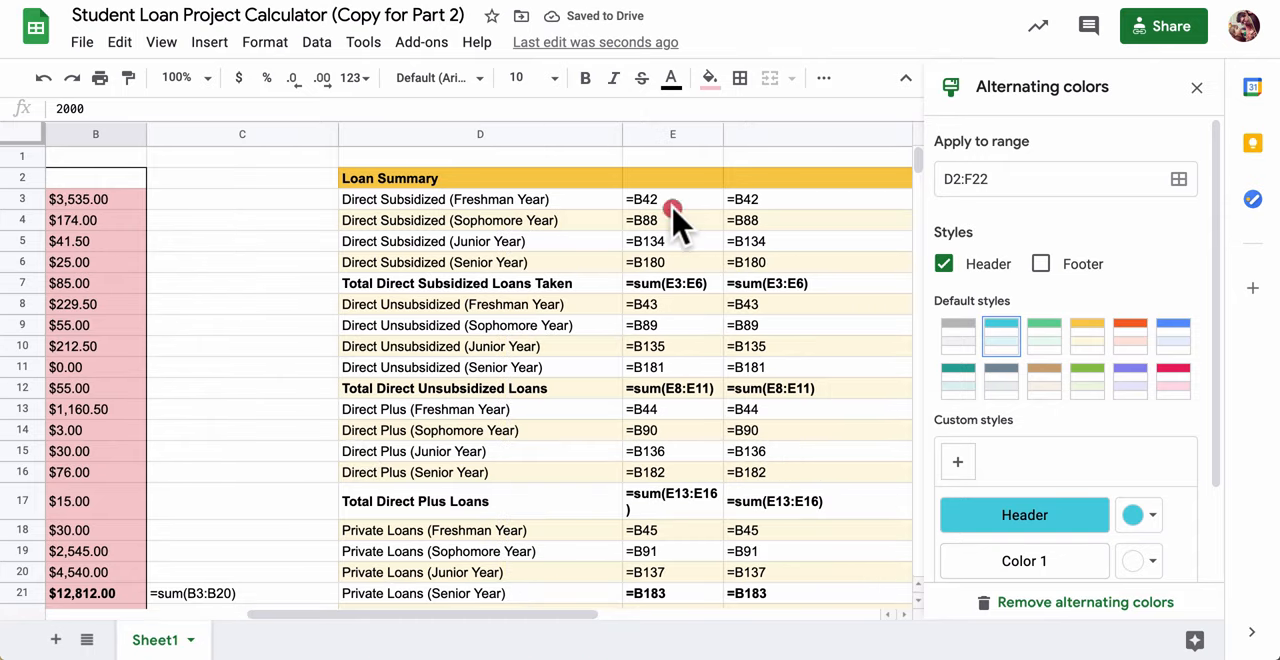
Make E3:E6 live formulas (=B42, =B88, =B134, =B180) showing $3,500, $4,500, $5,500, $5,500
left_click(672, 198)
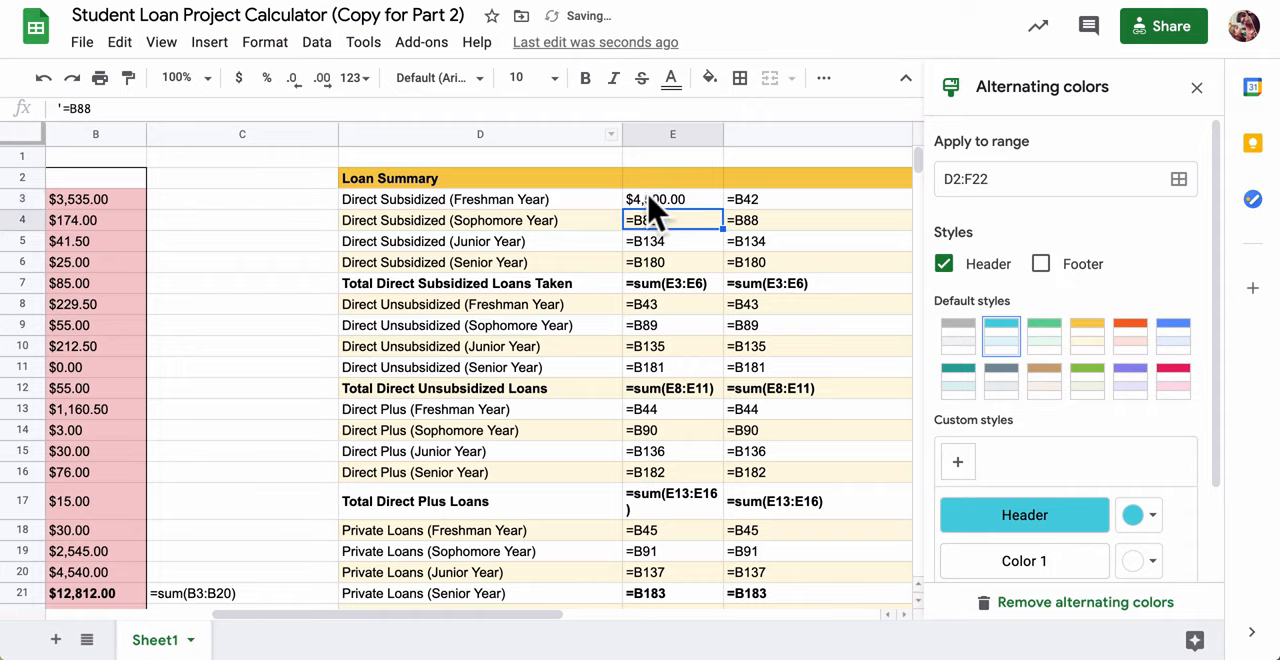
left_click(672, 200)
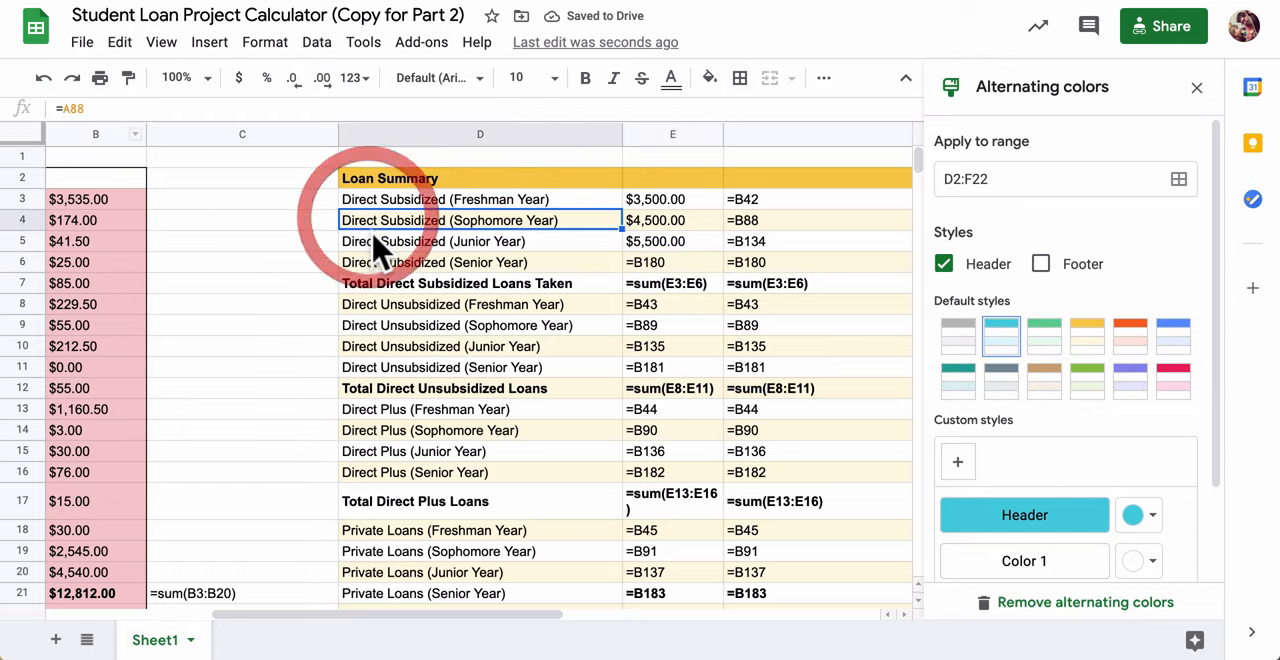
left_click(480, 262)
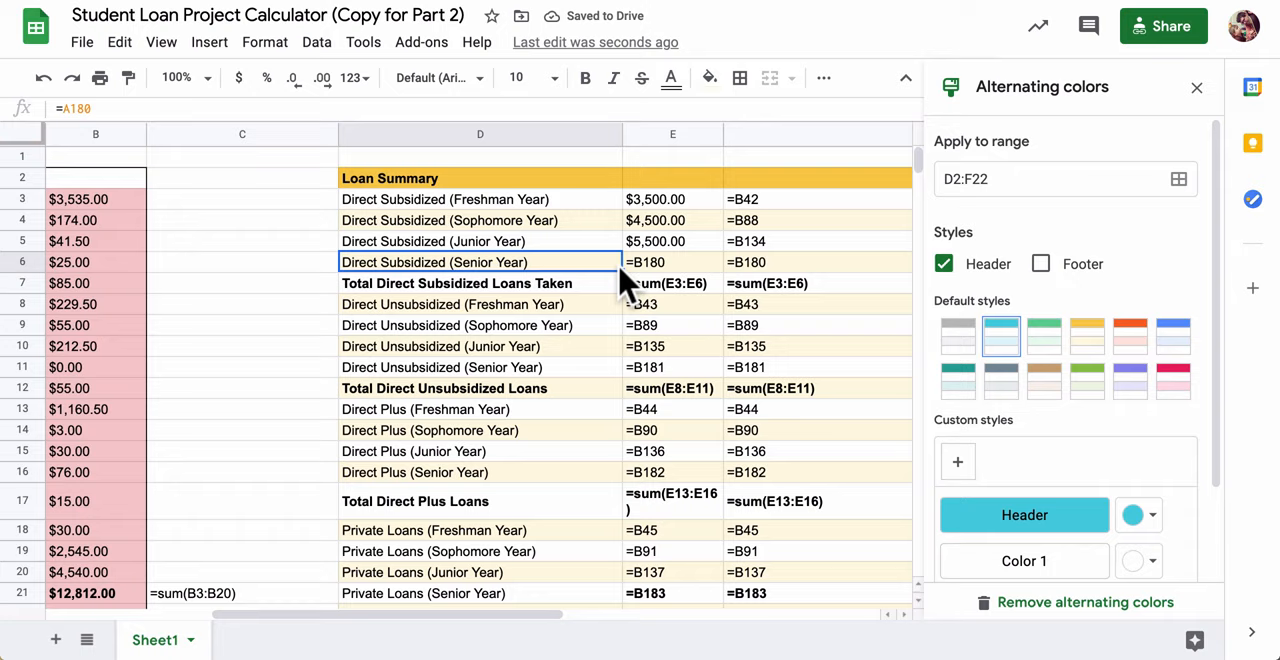
left_click(672, 260)
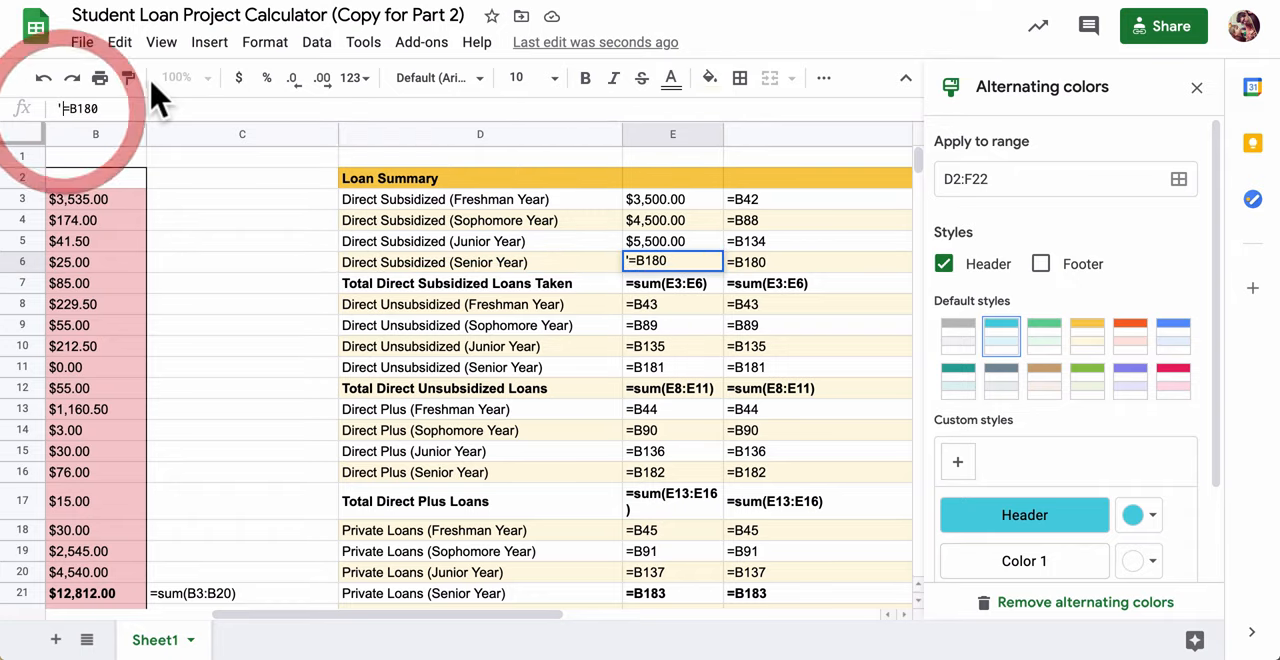
left_click(656, 200)
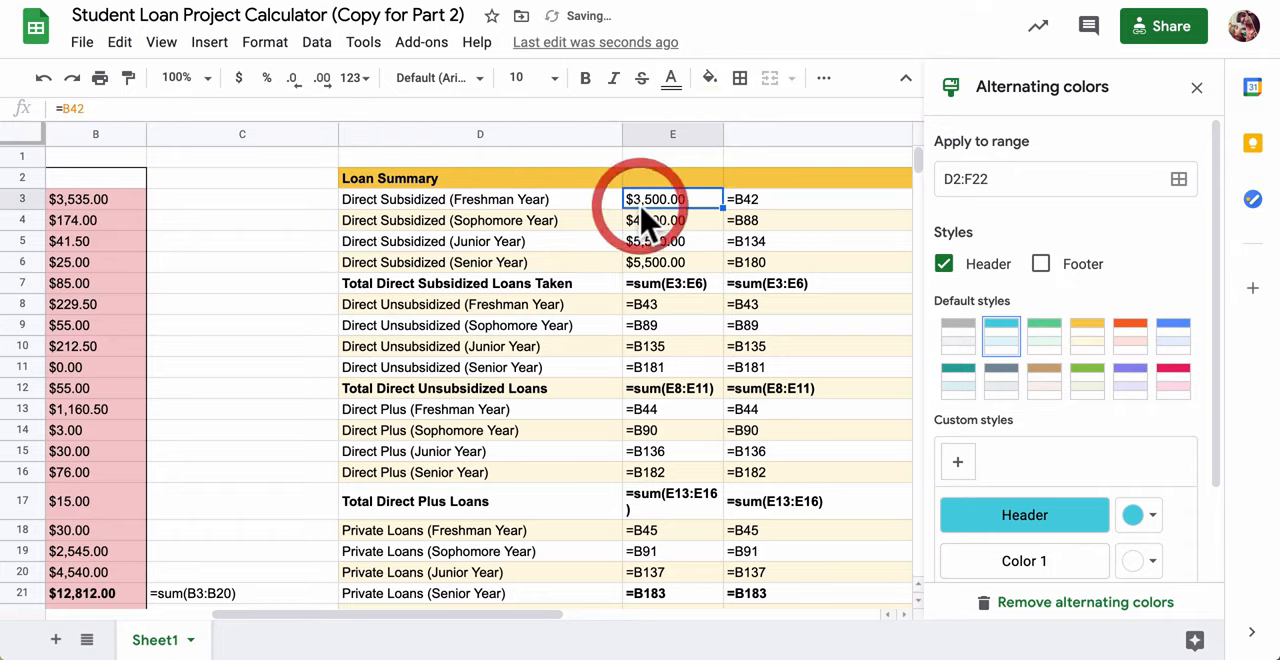
left_click(656, 262)
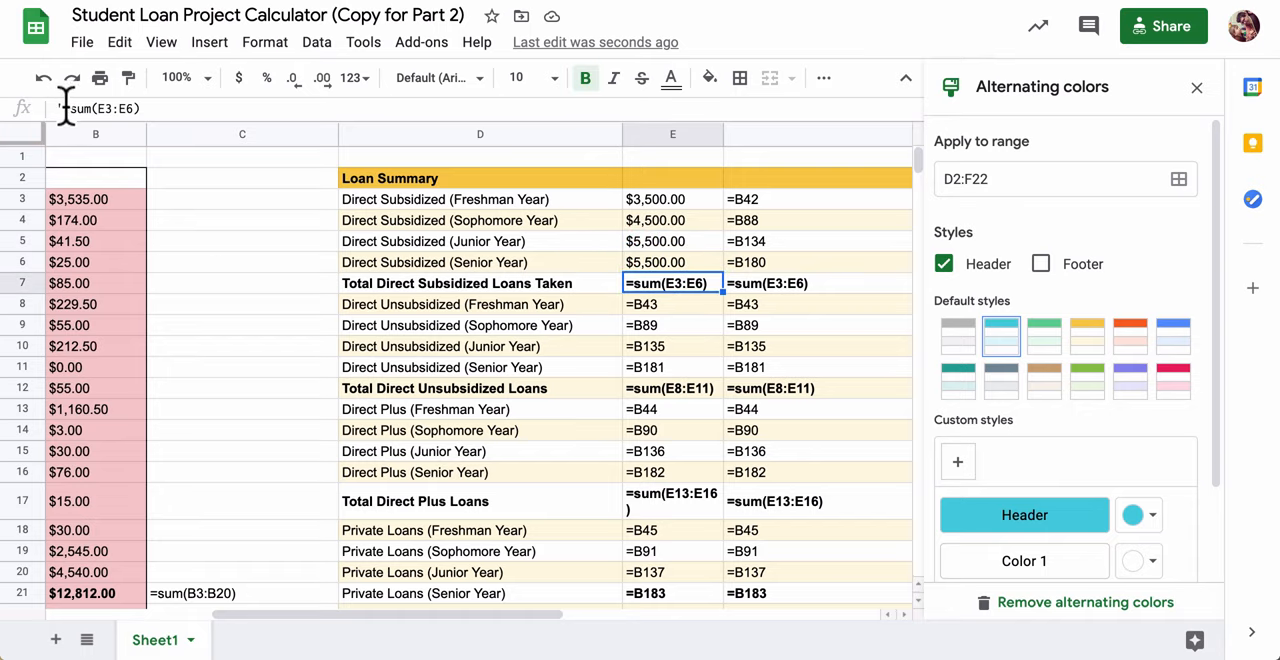
Make E7's =sum(E3:E6) live so Total Direct Subsidized Loans shows $19,000.00
key("enter")
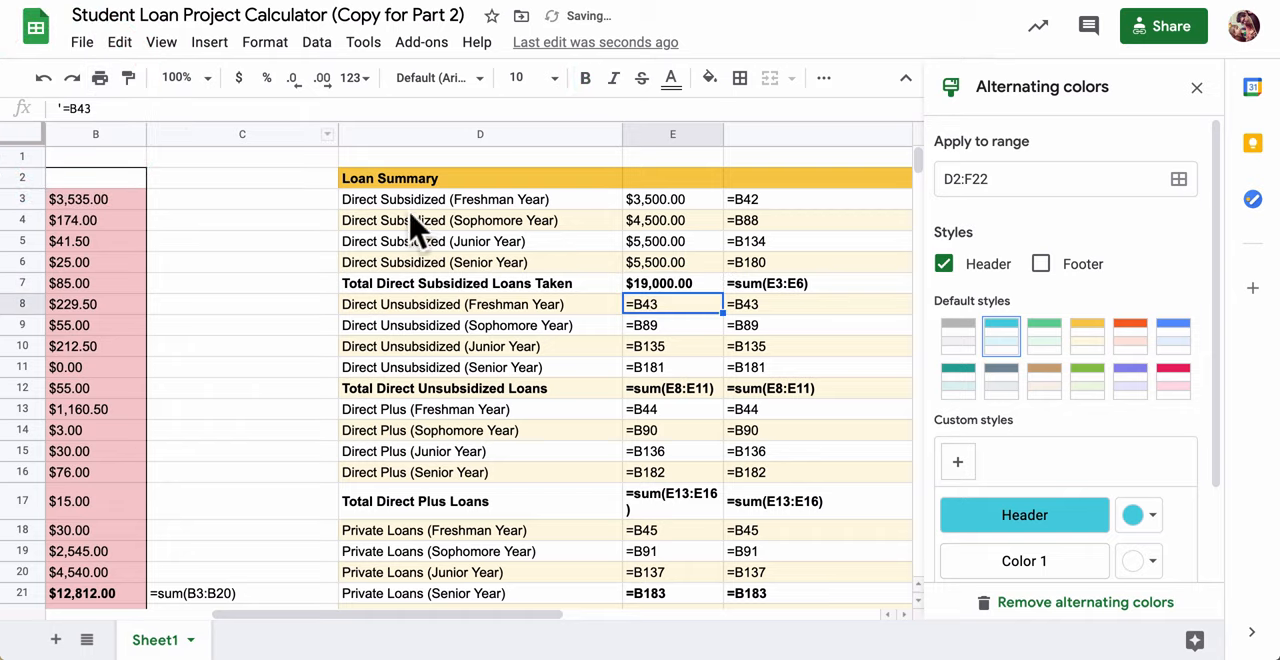
left_click(672, 284)
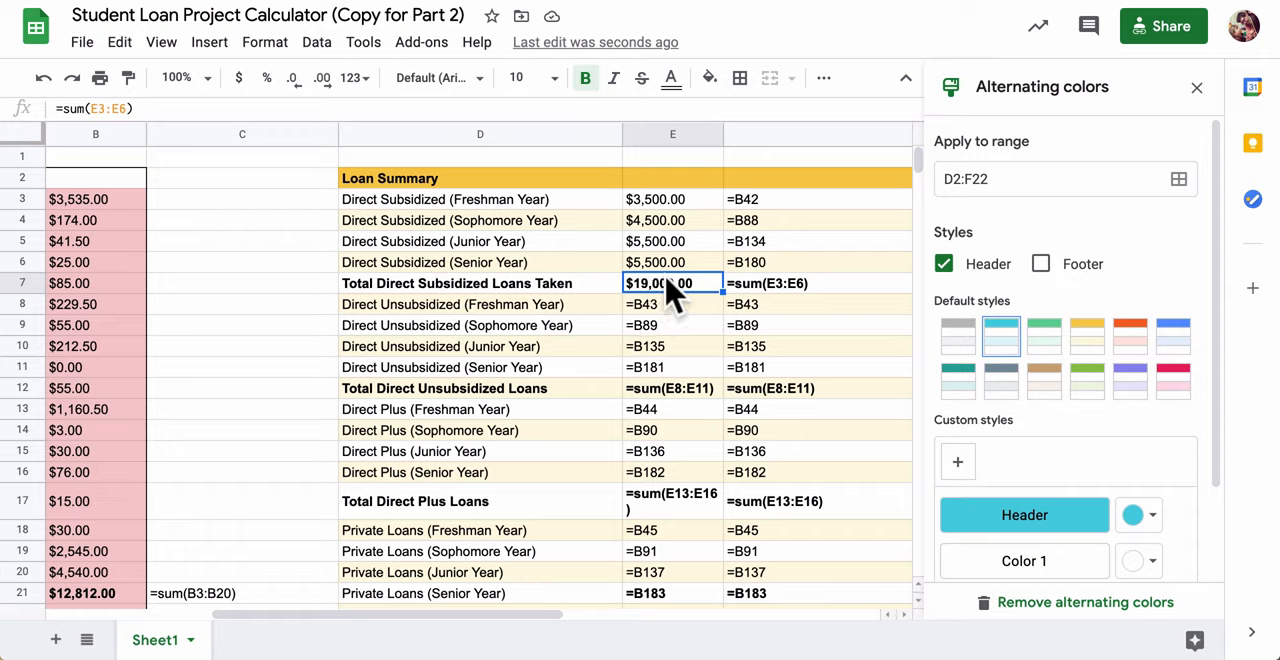
left_click(480, 284)
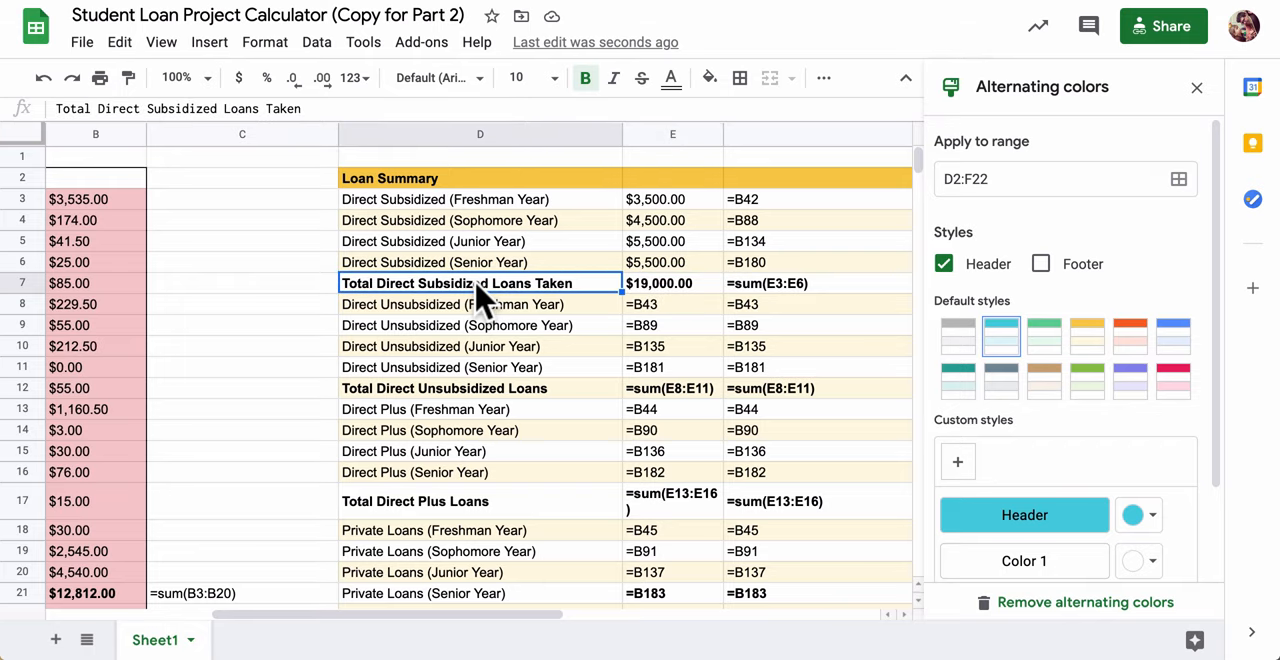
mouse_move(484, 300)
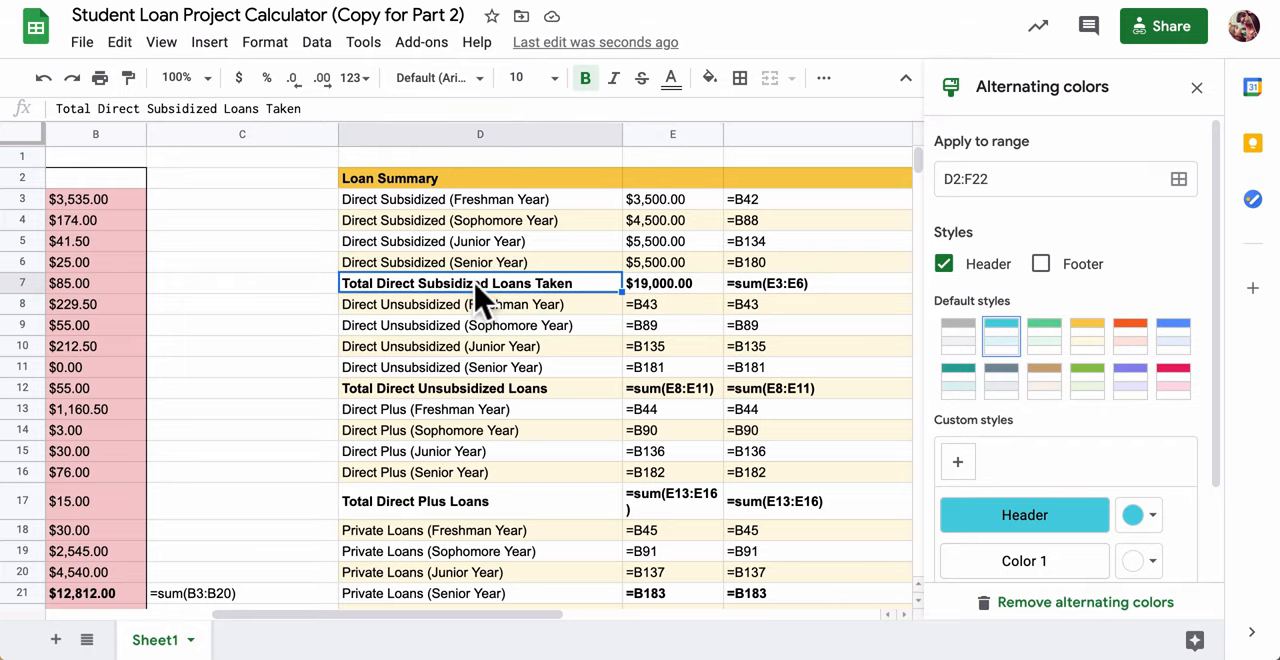
mouse_move(670, 348)
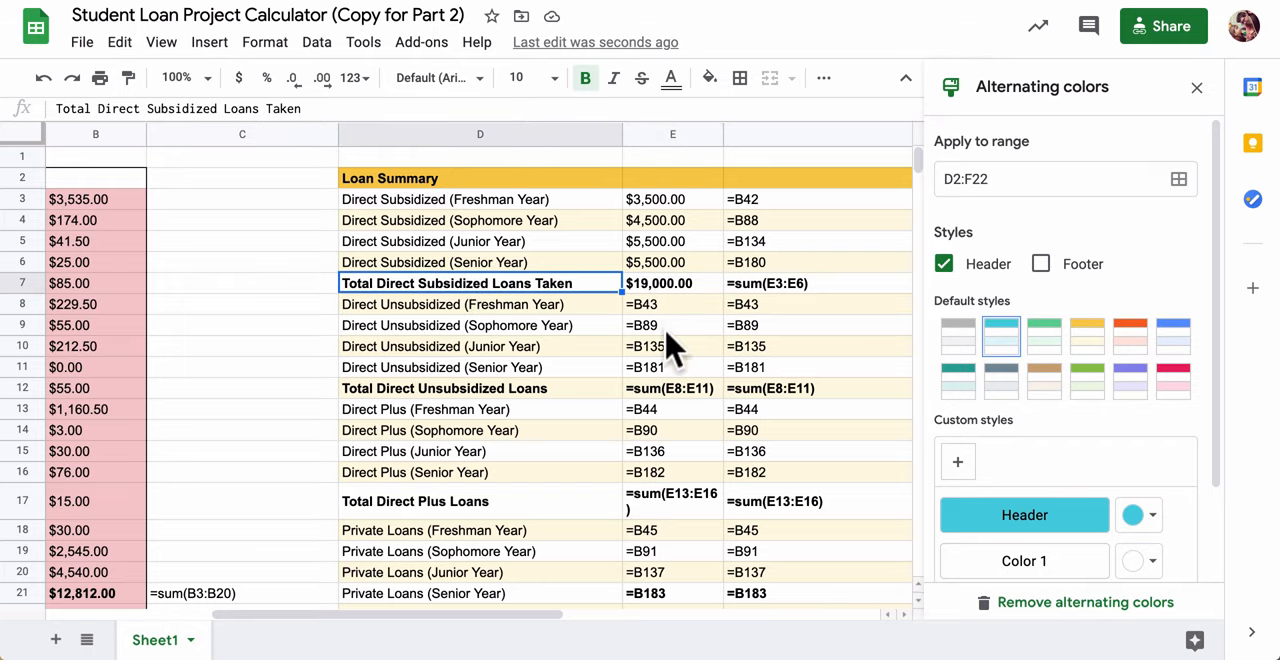
scroll("down", 3)
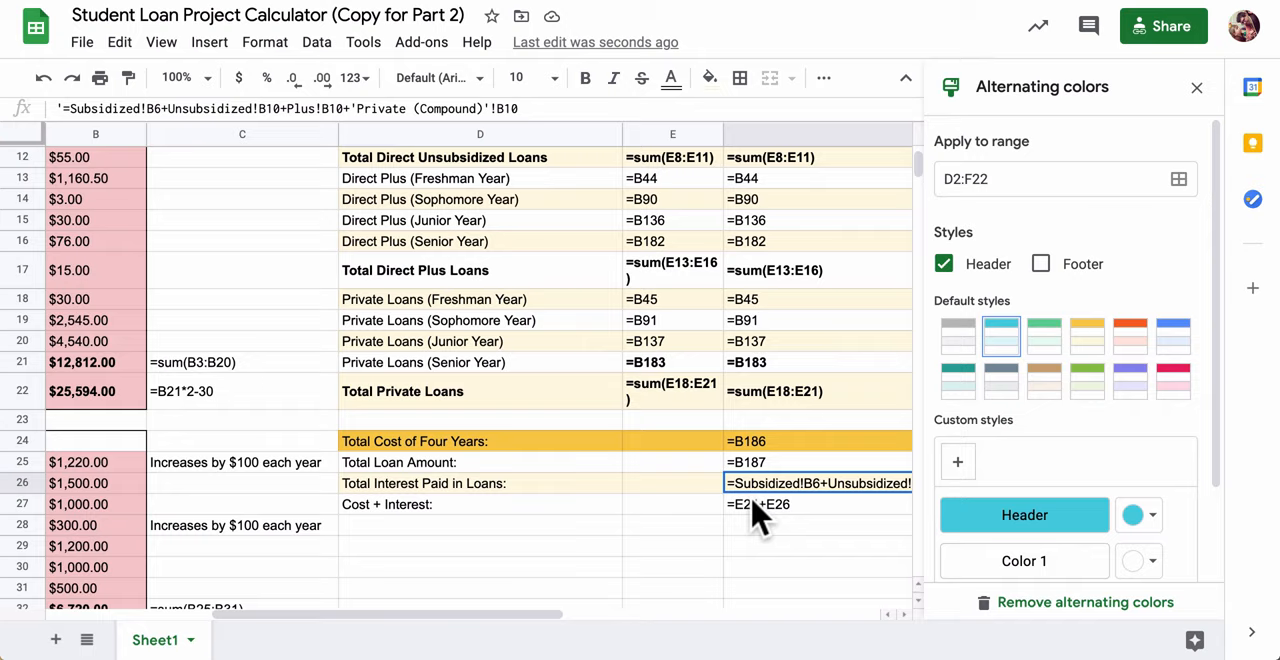
mouse_move(756, 496)
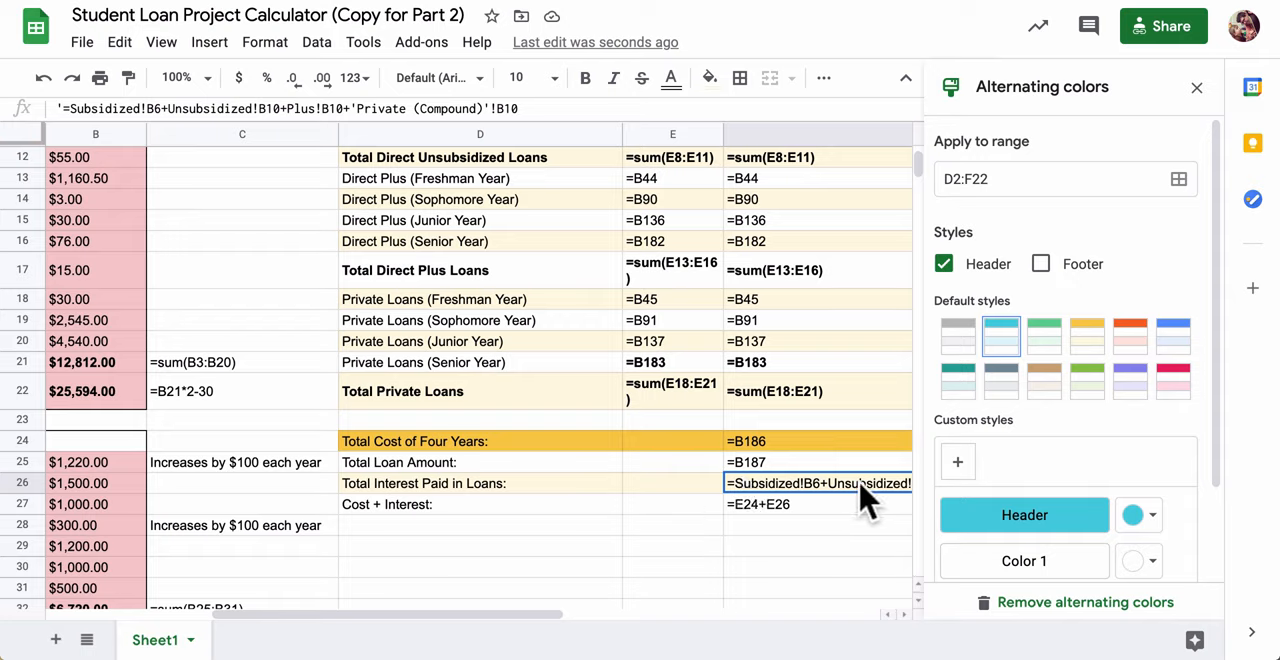
mouse_move(836, 504)
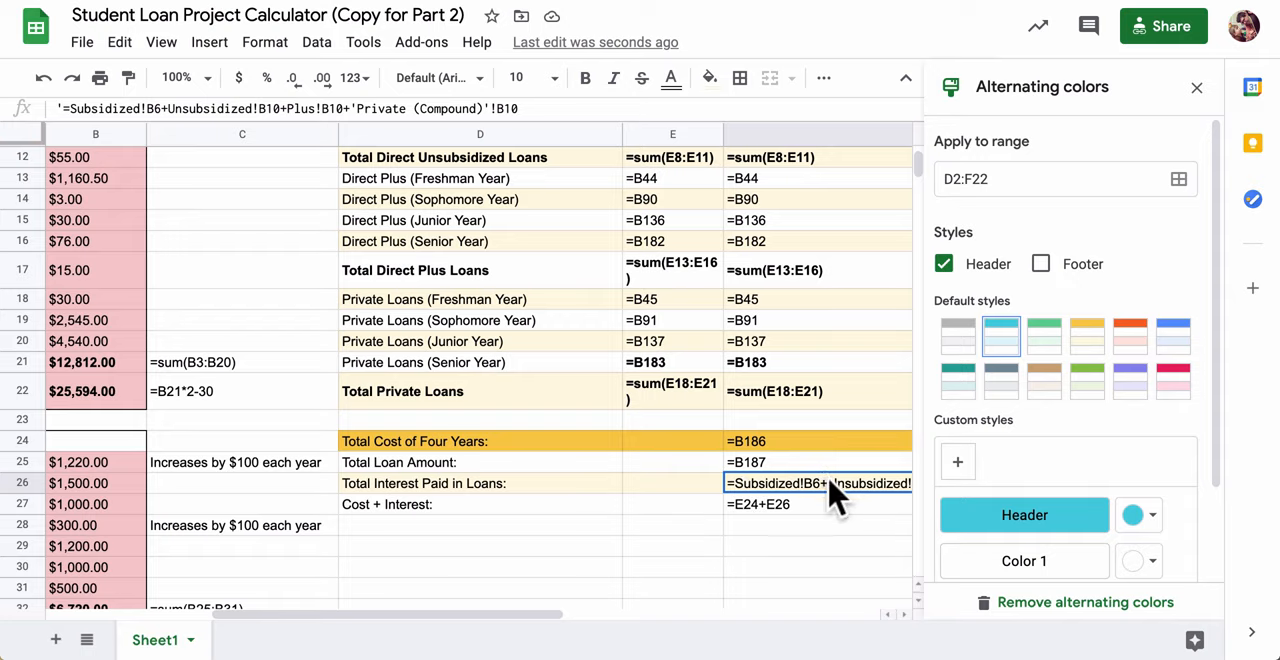
mouse_move(756, 516)
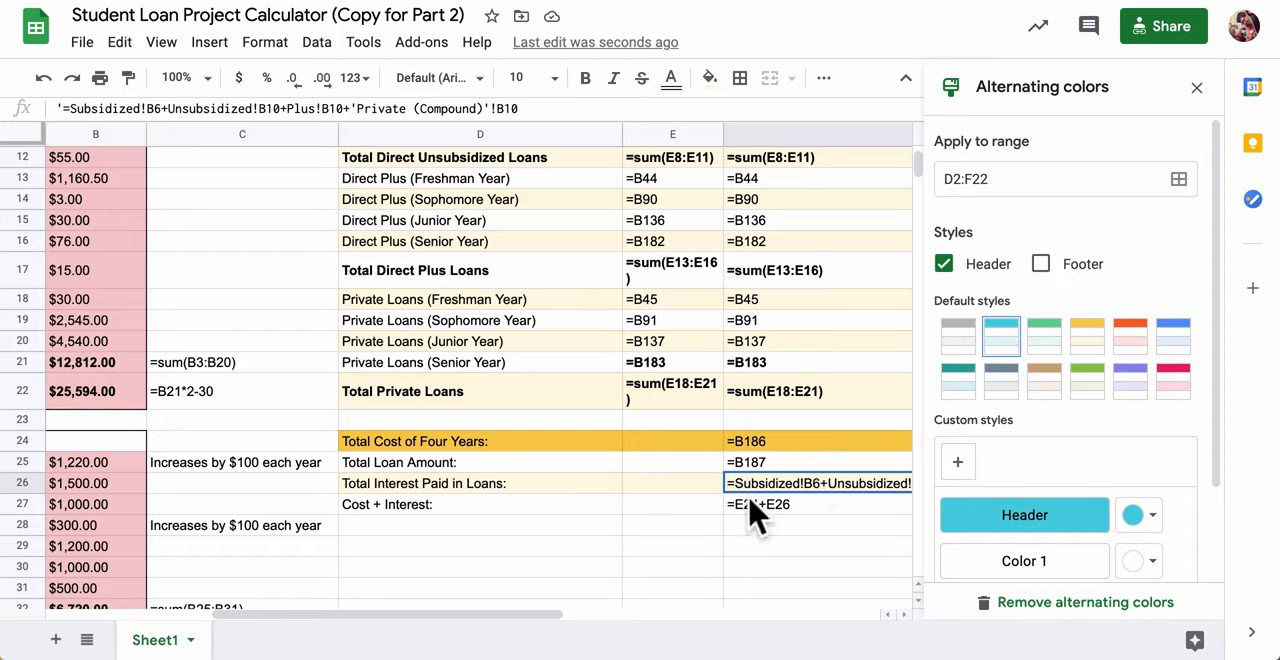
Enter the total interest formula in E26 and inspect its #REF! missing 'Subsidized' sheet error
left_click(672, 484)
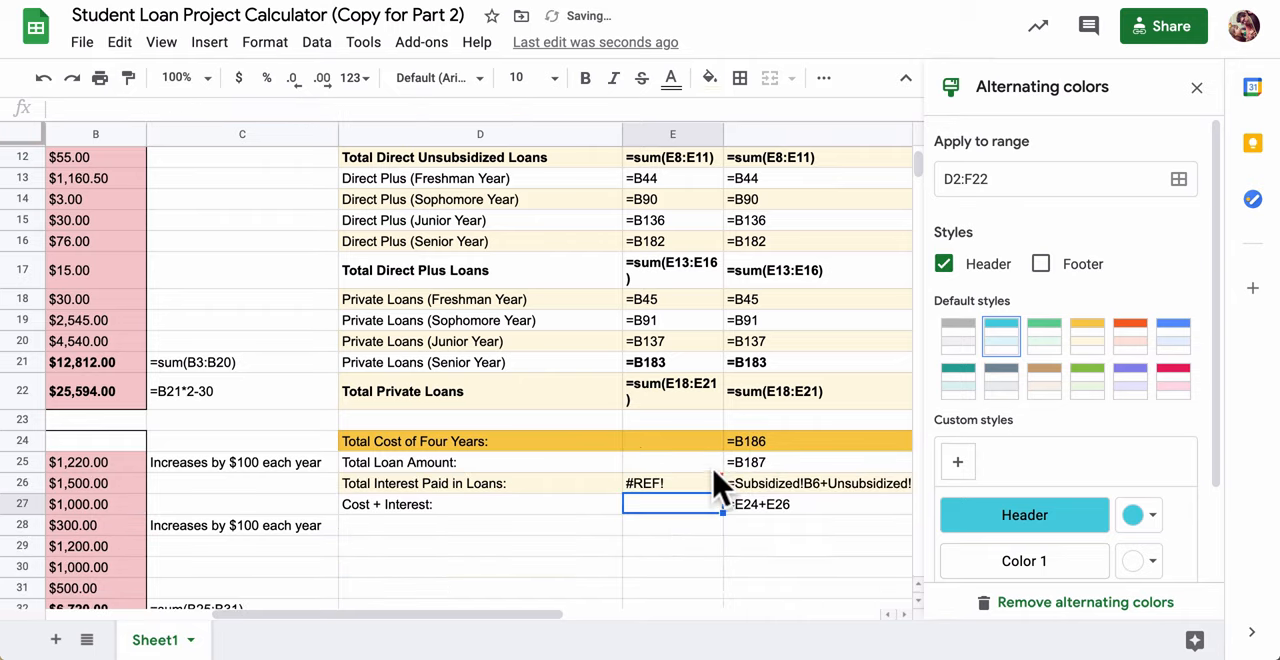
left_click(672, 484)
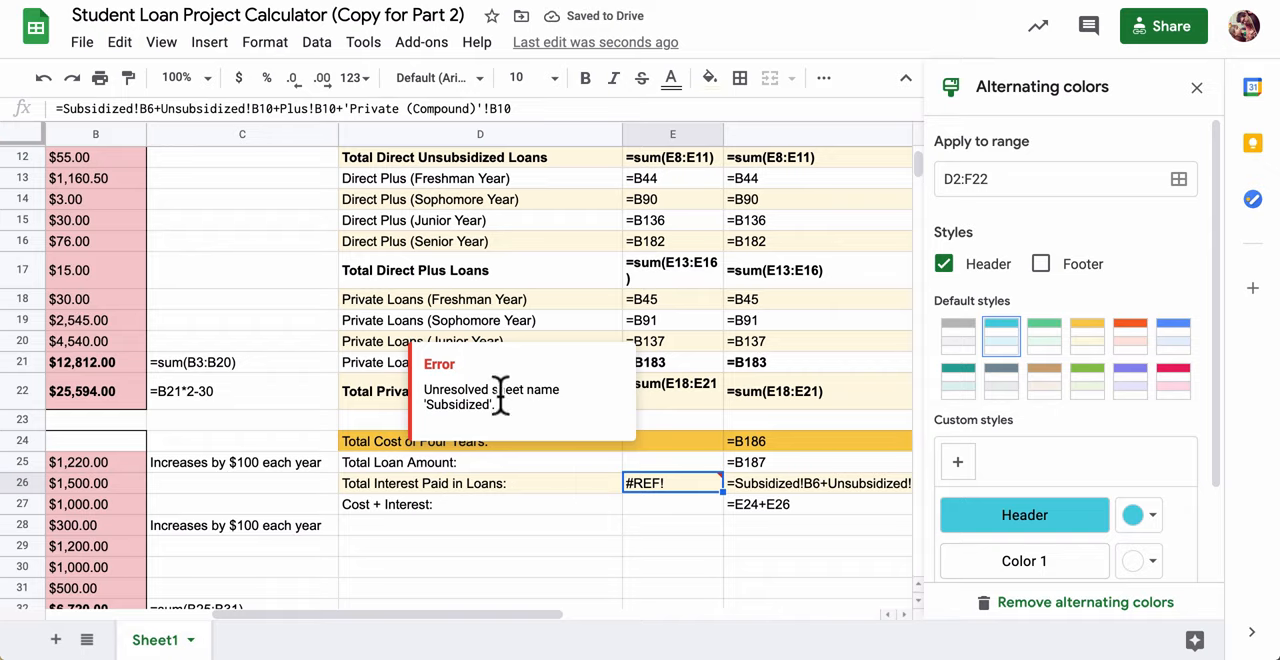
mouse_move(780, 504)
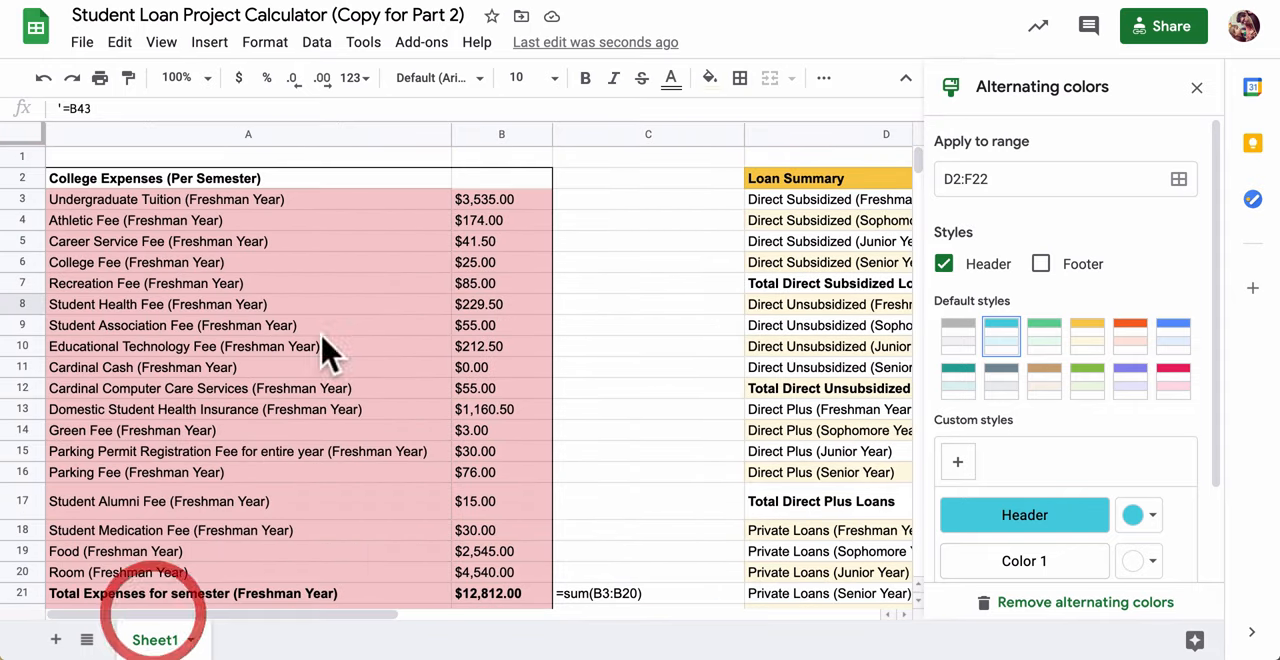
mouse_move(860, 310)
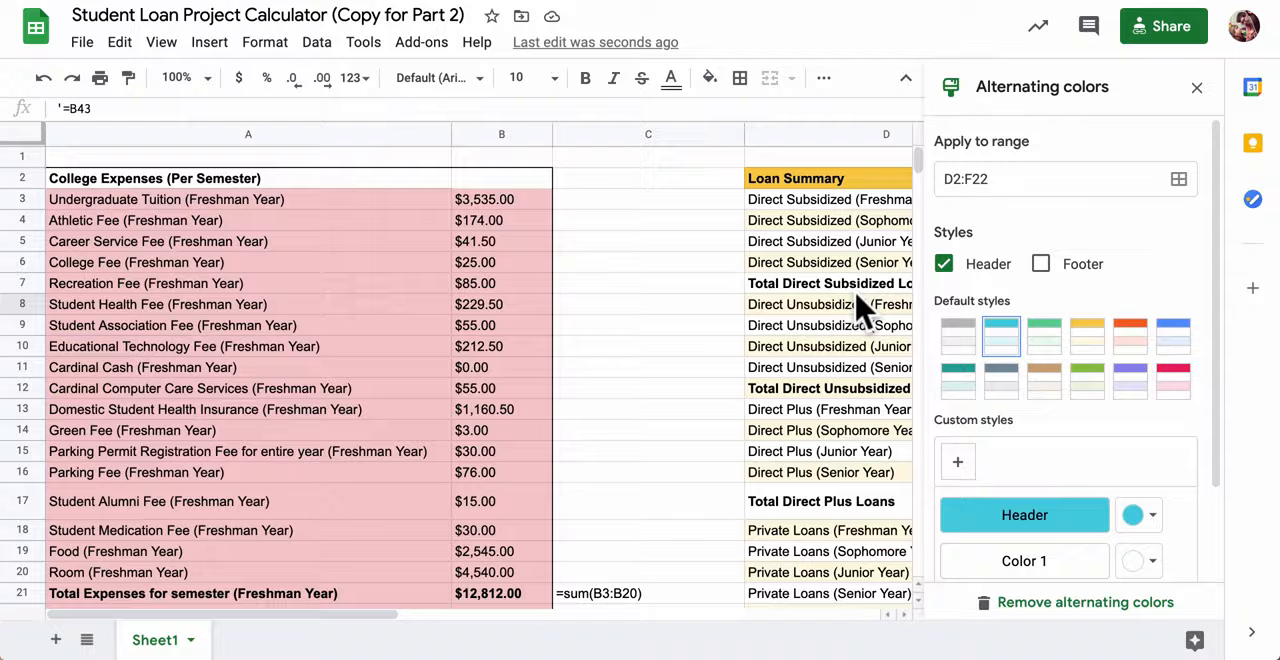